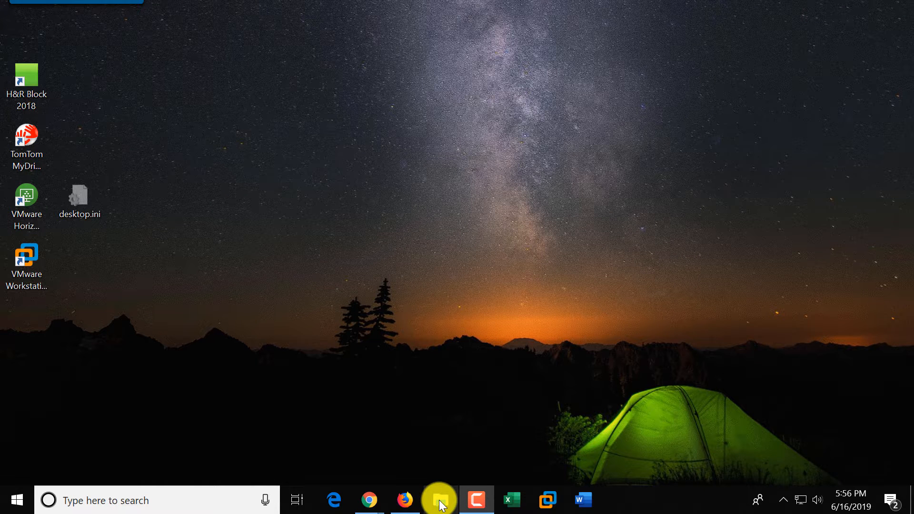
mouse_move(440, 500)
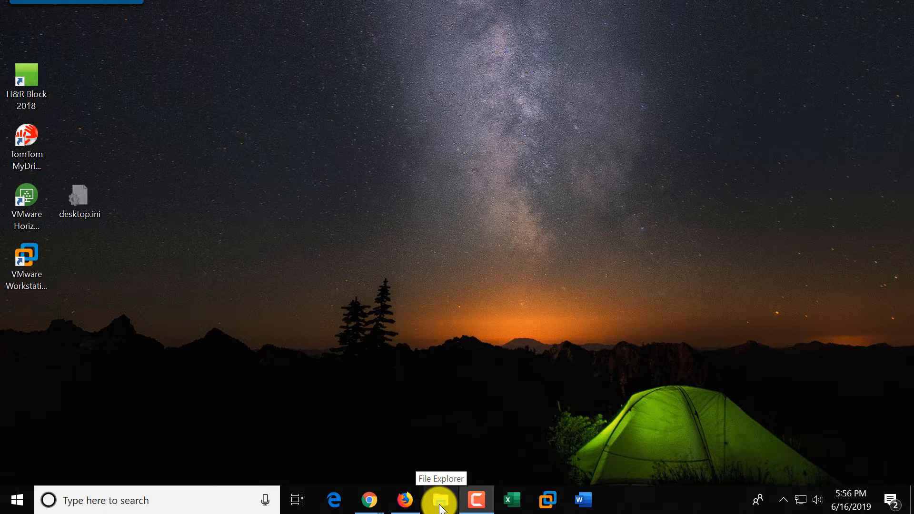
Launch File Explorer from the taskbar, system shortcuts menu and a 'file' search
left_click(439, 500)
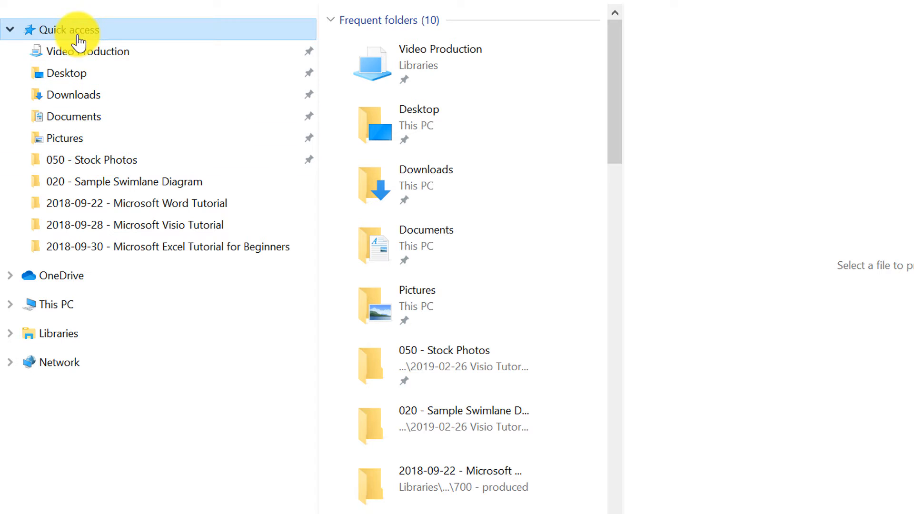
mouse_move(11, 34)
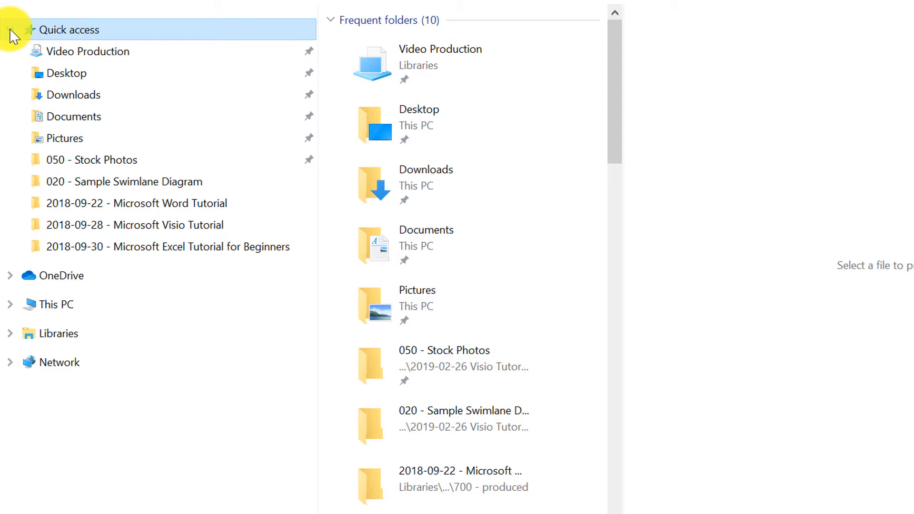
left_click(137, 203)
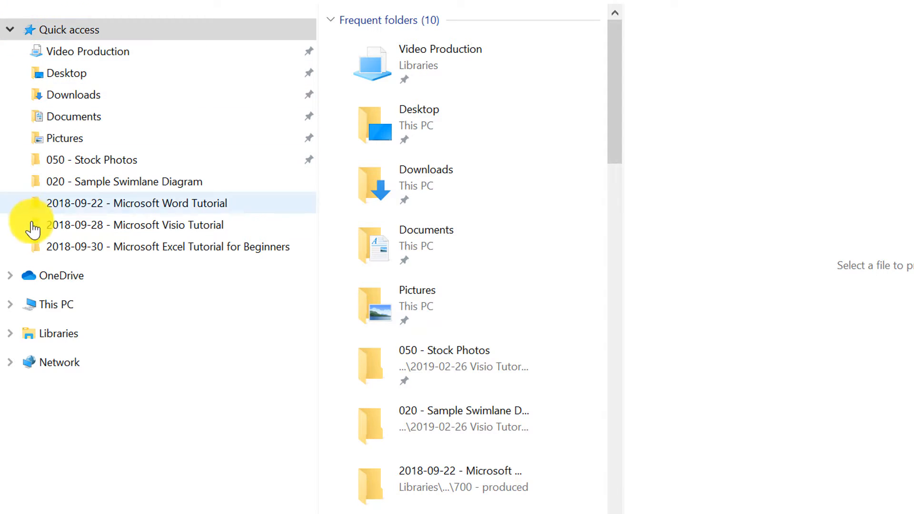
left_click(58, 333)
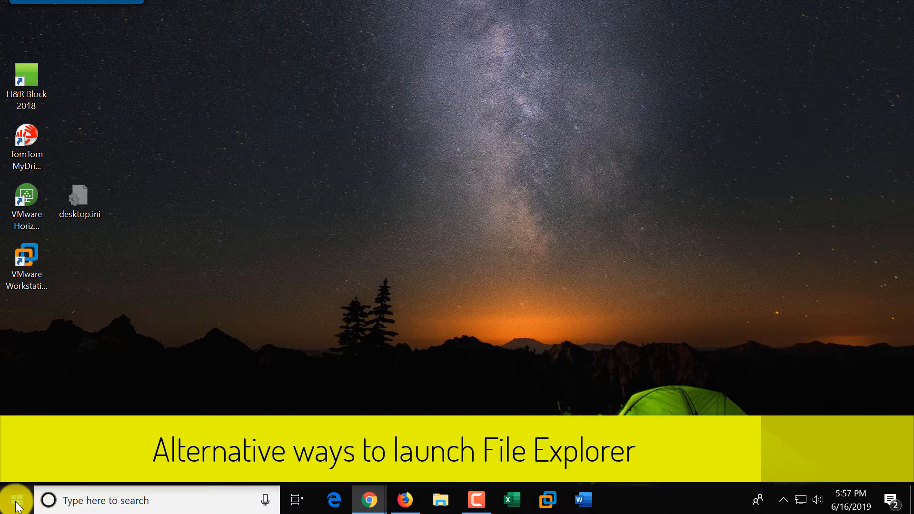
right_click(11, 500)
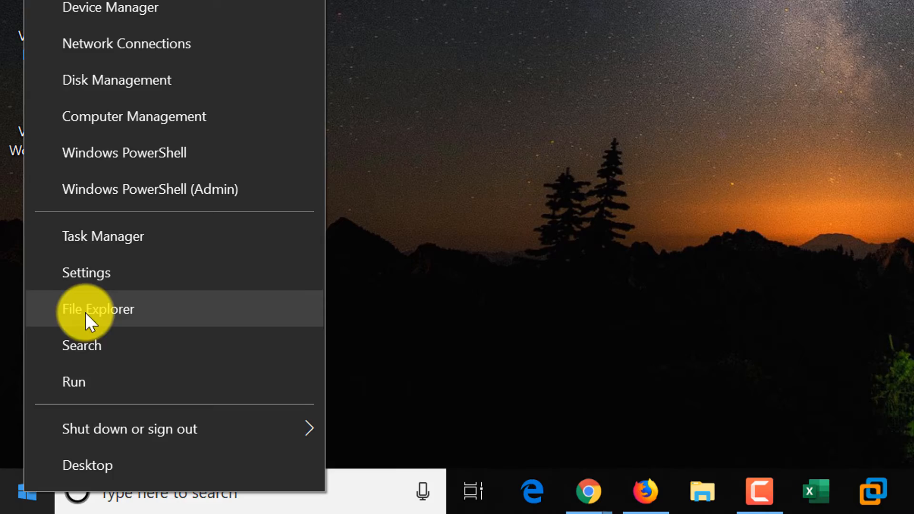
left_click(98, 308)
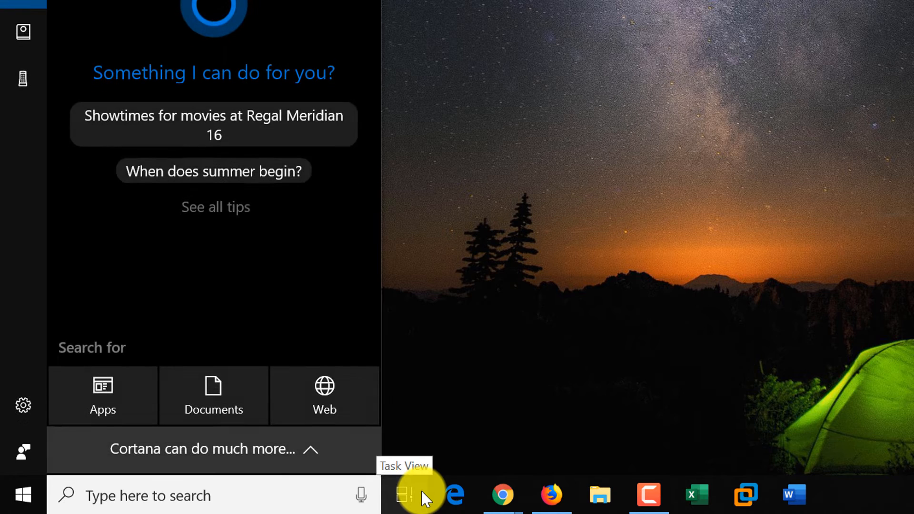
type("file")
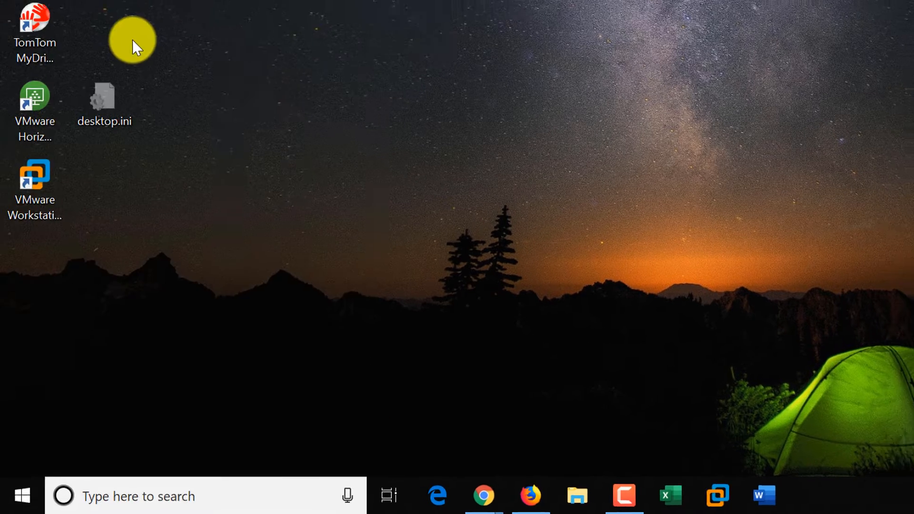
left_click(577, 496)
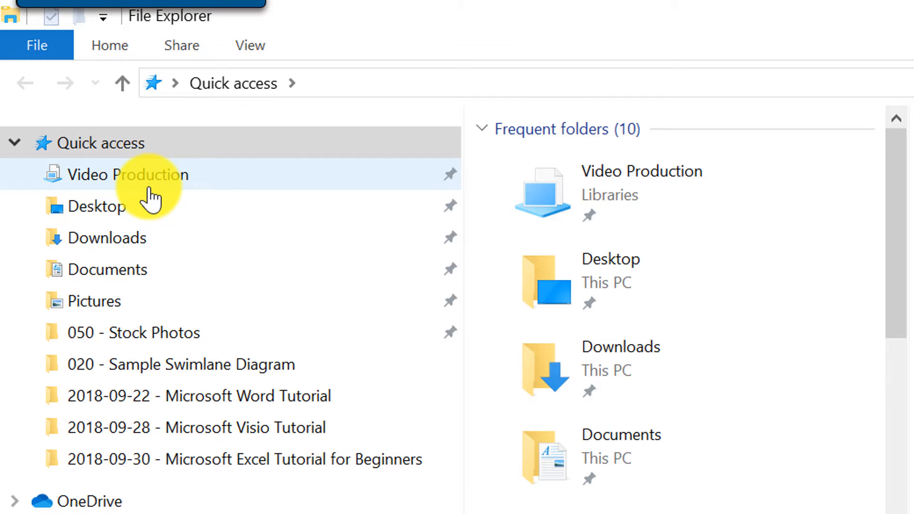
Unpin the Pictures folder from Quick access in the navigation pane
left_click(99, 205)
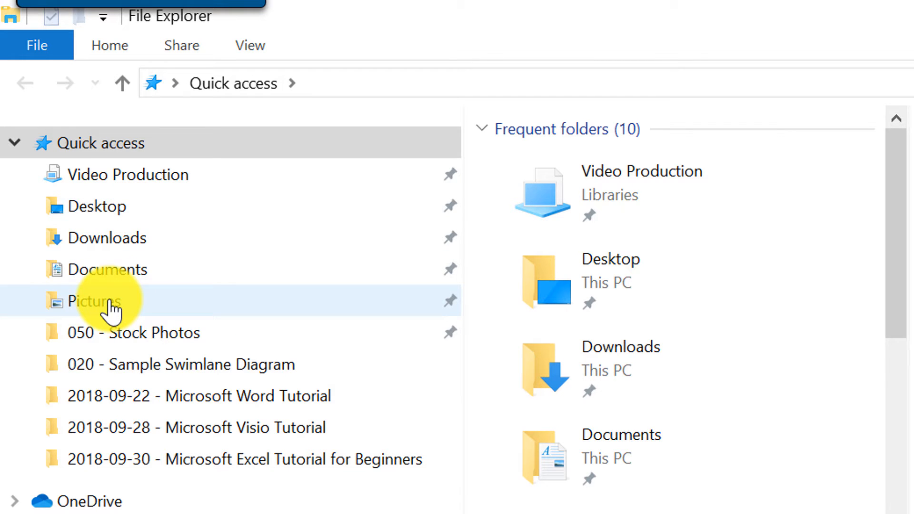
right_click(92, 301)
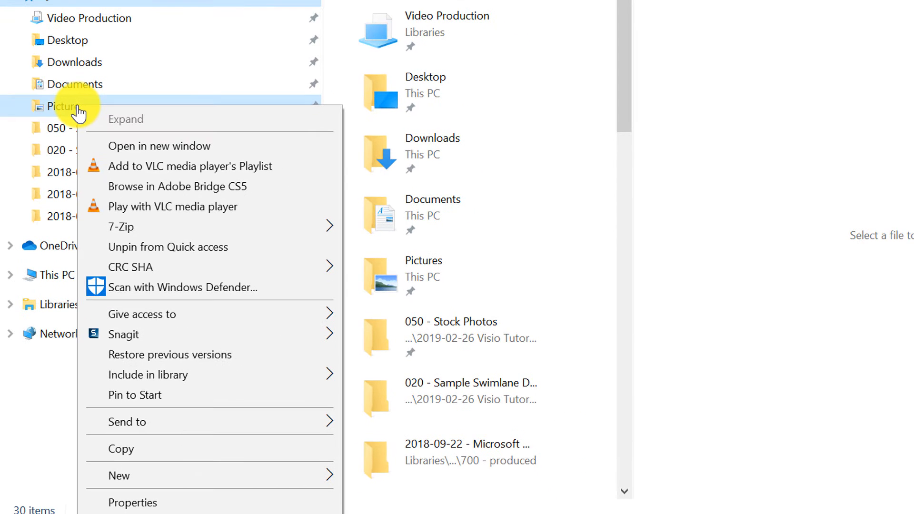
mouse_move(134, 200)
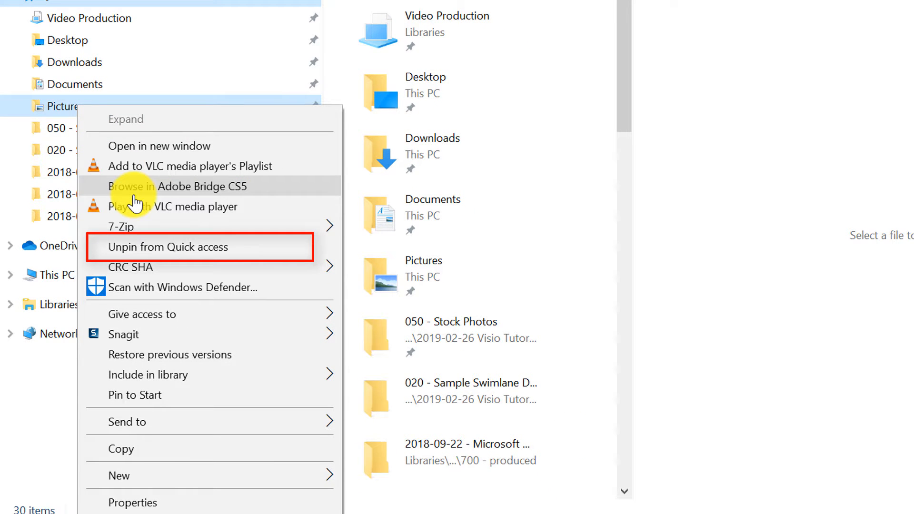
mouse_move(155, 254)
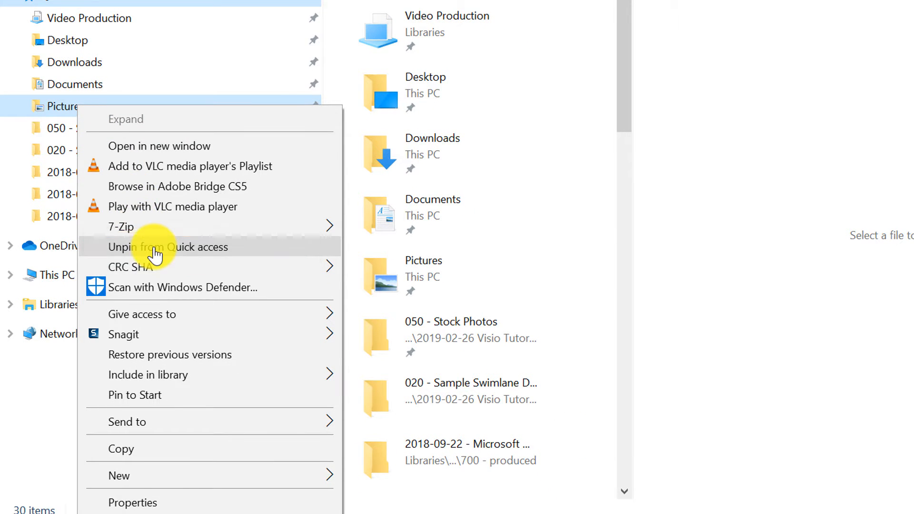
left_click(58, 246)
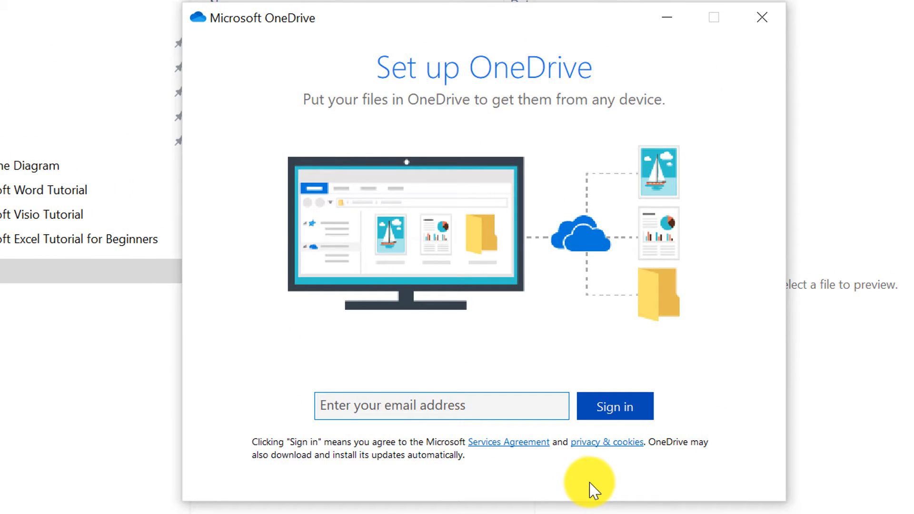
Close the Set up OneDrive window without entering an email address
left_click(441, 406)
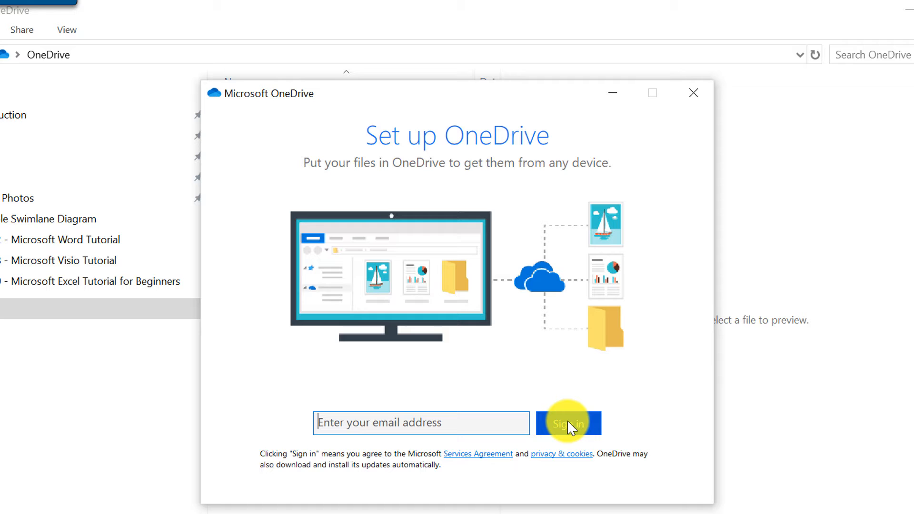
mouse_move(666, 112)
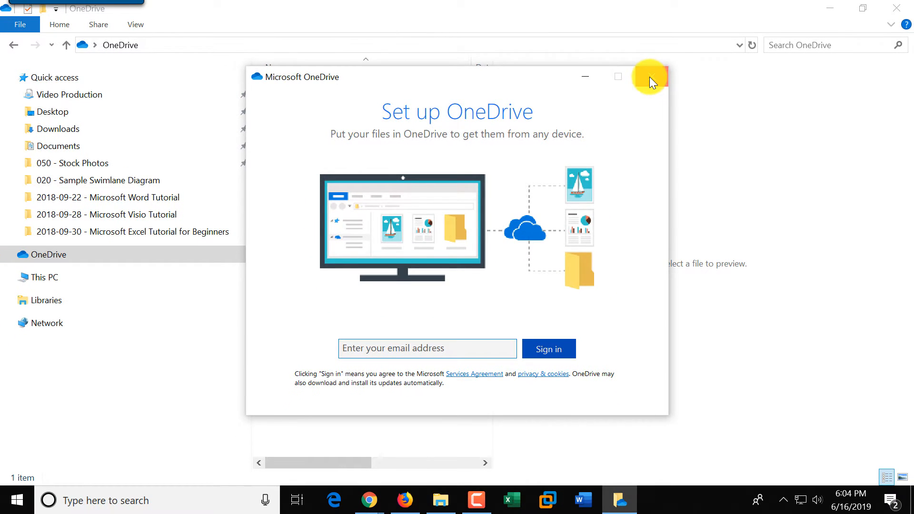
left_click(649, 77)
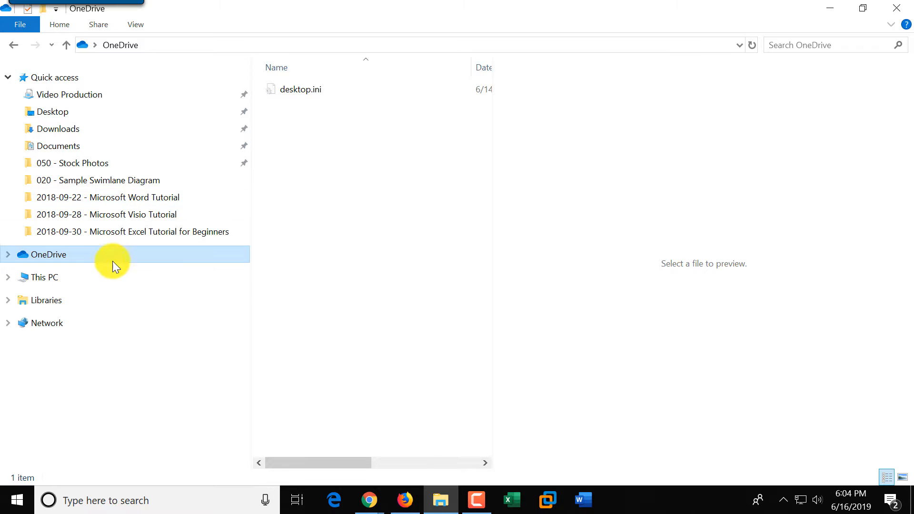
Select This PC and scroll through its Folders and Devices and drives
left_click(41, 276)
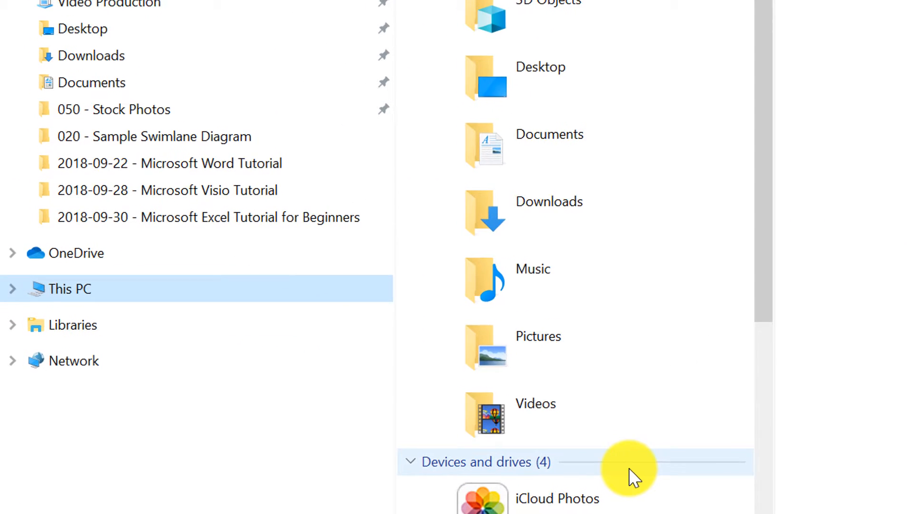
scroll("down", 3)
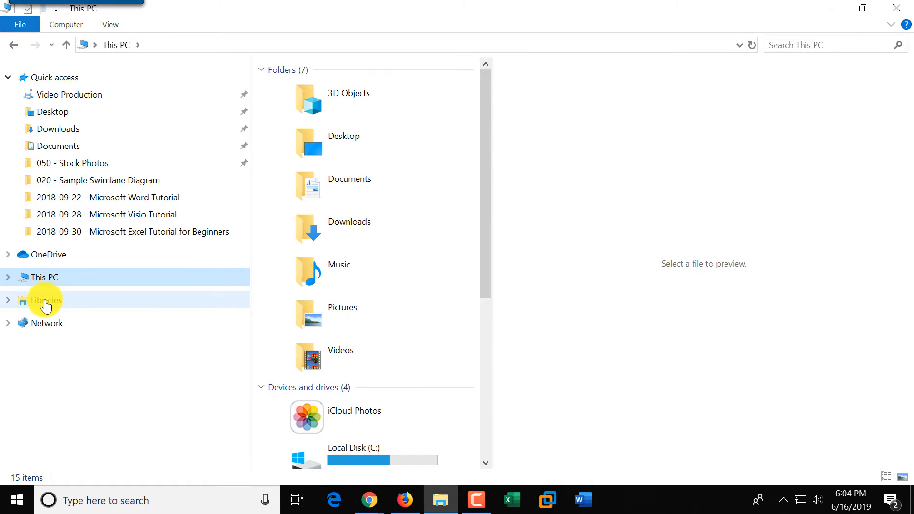
mouse_move(127, 93)
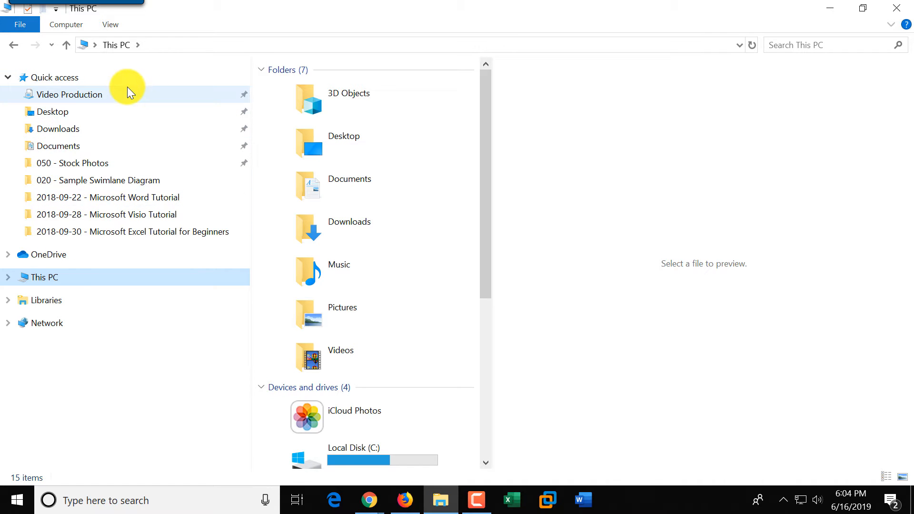
mouse_move(45, 323)
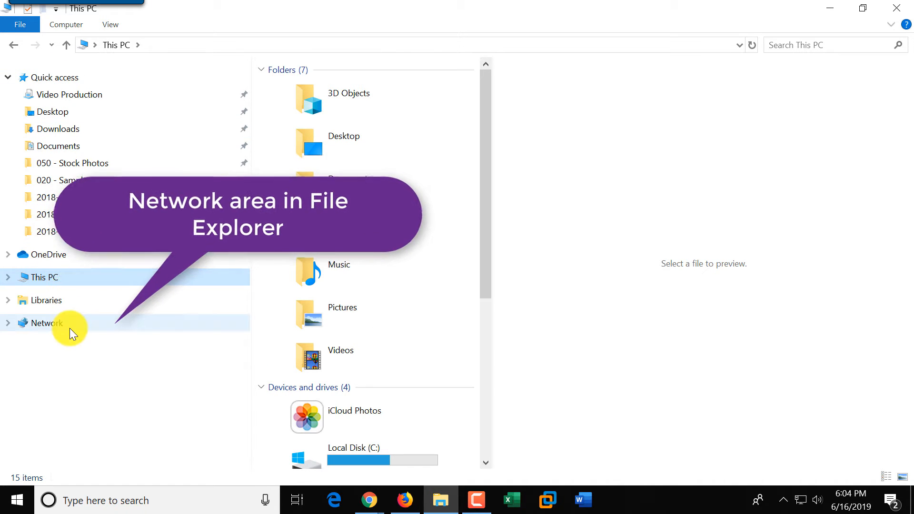
mouse_move(55, 329)
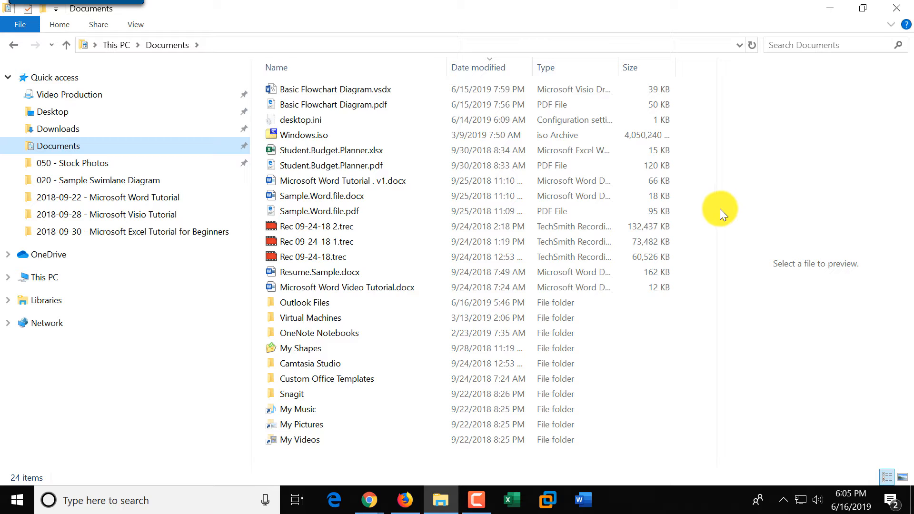
mouse_move(664, 223)
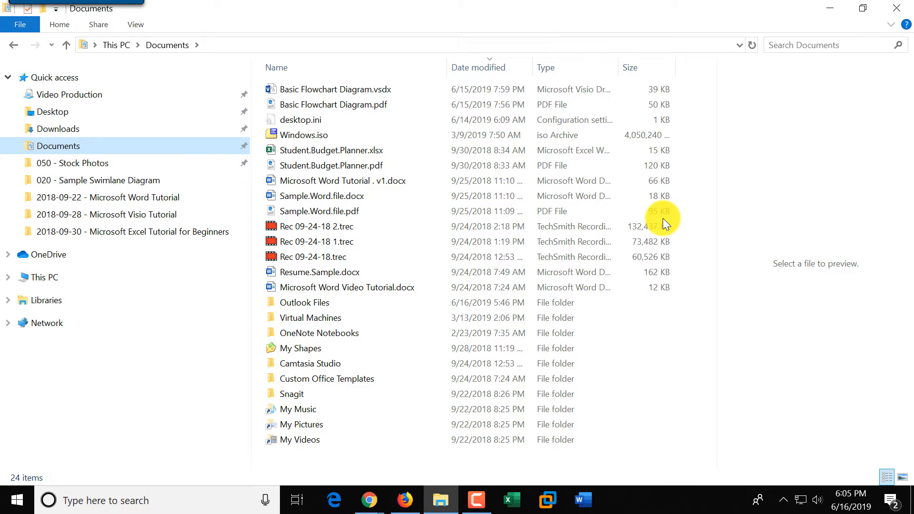
mouse_move(332, 67)
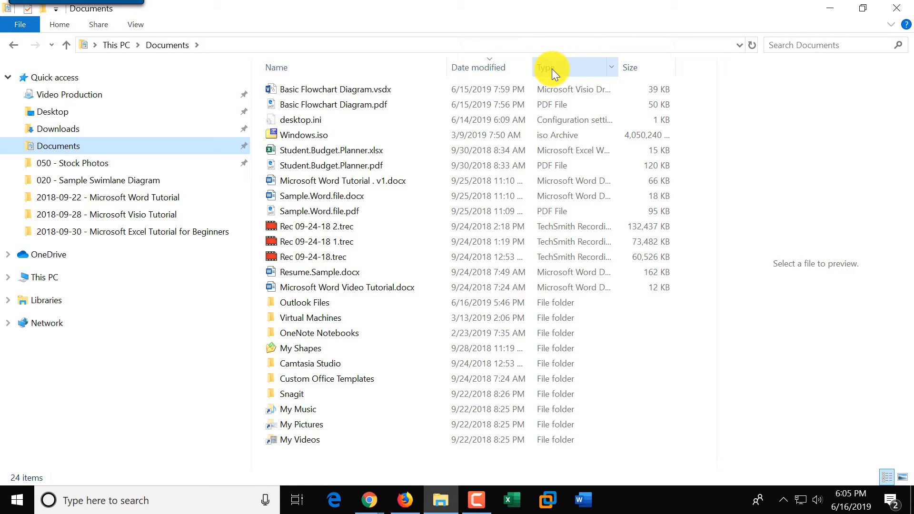
mouse_move(529, 70)
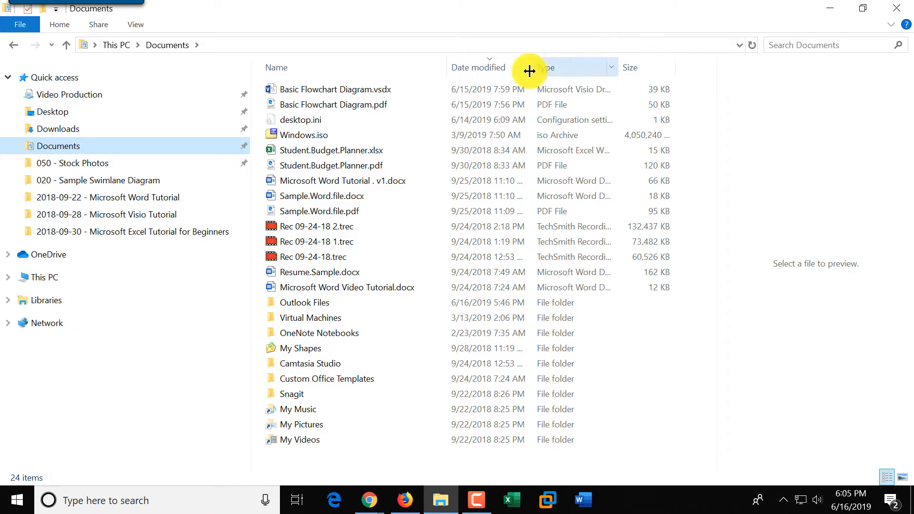
mouse_move(384, 89)
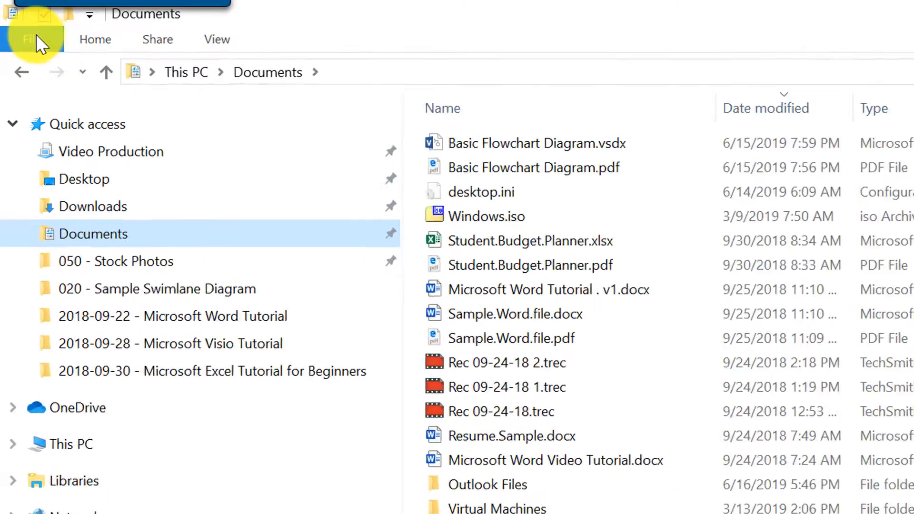
left_click(104, 44)
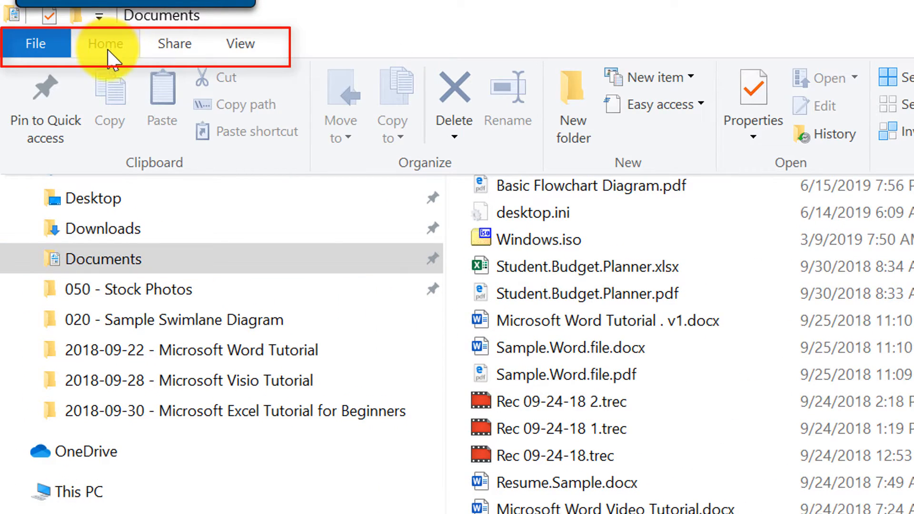
left_click(174, 43)
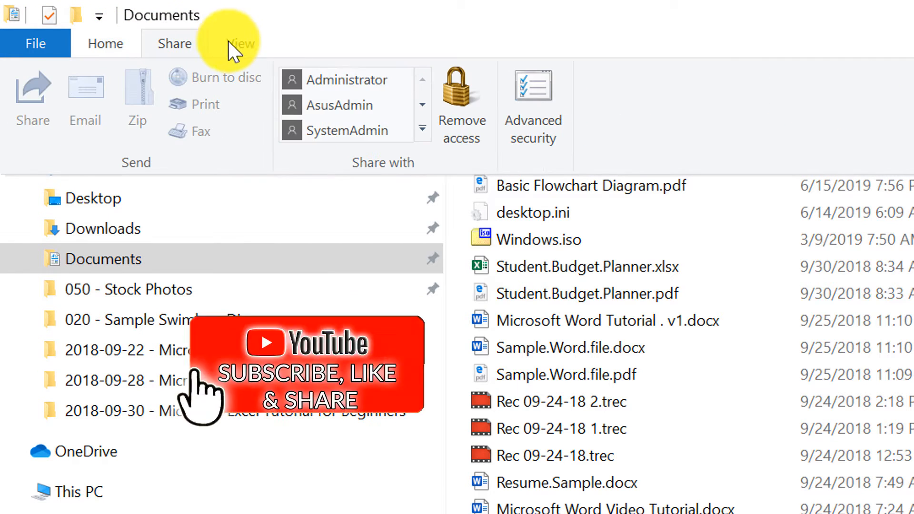
left_click(239, 43)
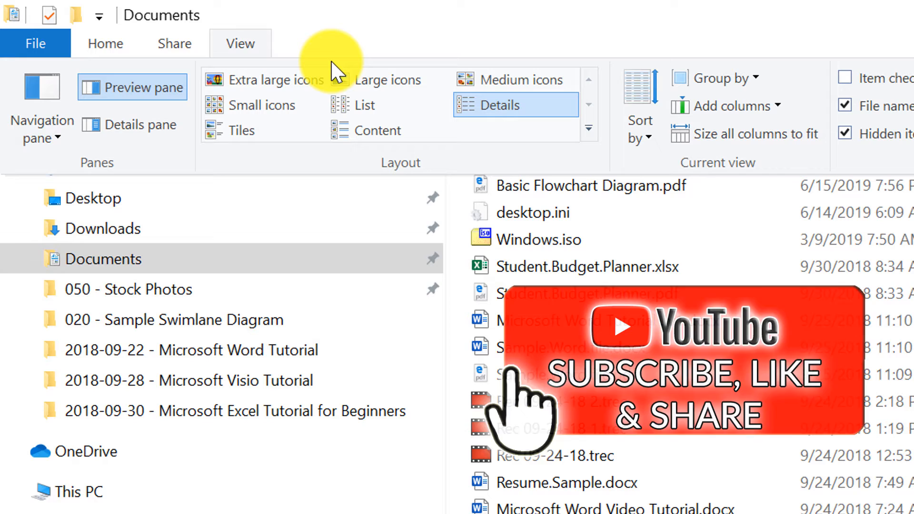
left_click(105, 44)
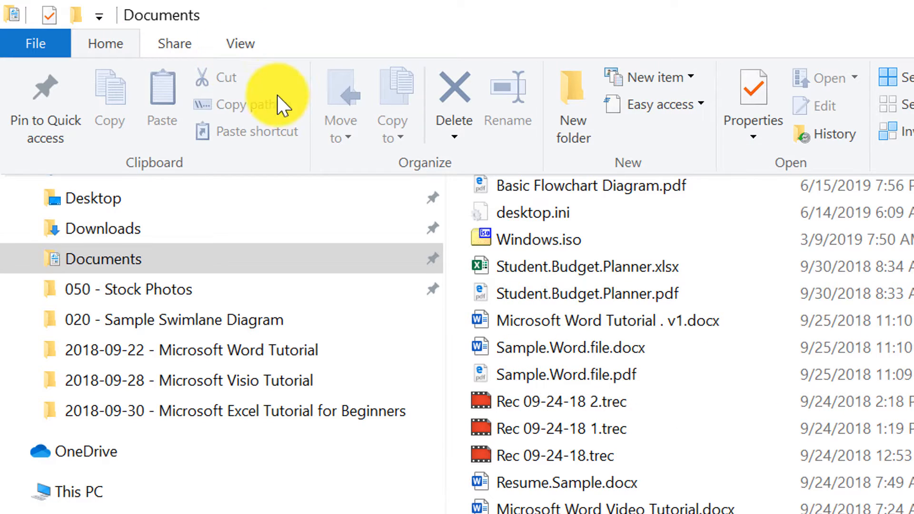
mouse_move(787, 163)
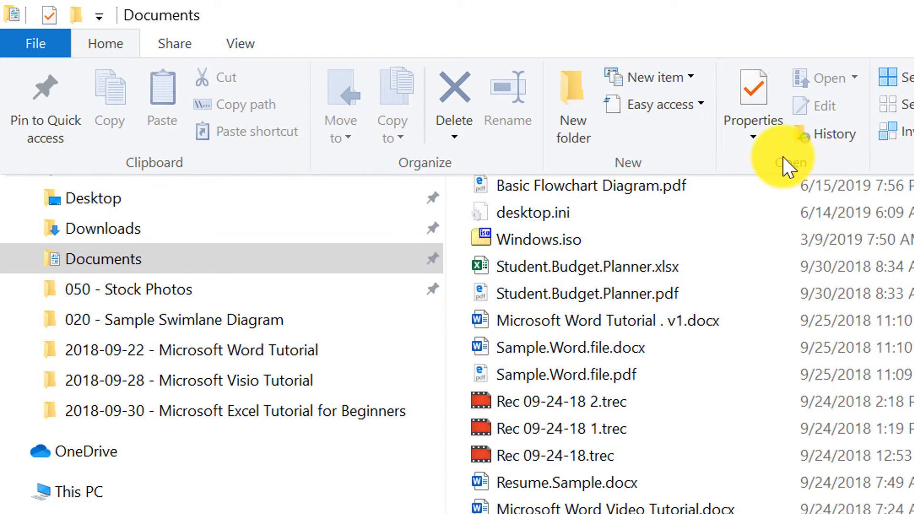
mouse_move(463, 87)
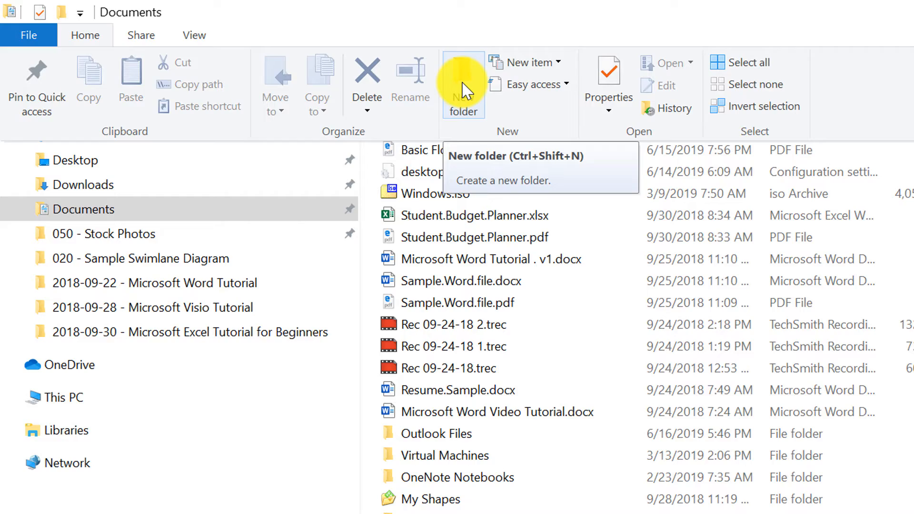
left_click(463, 96)
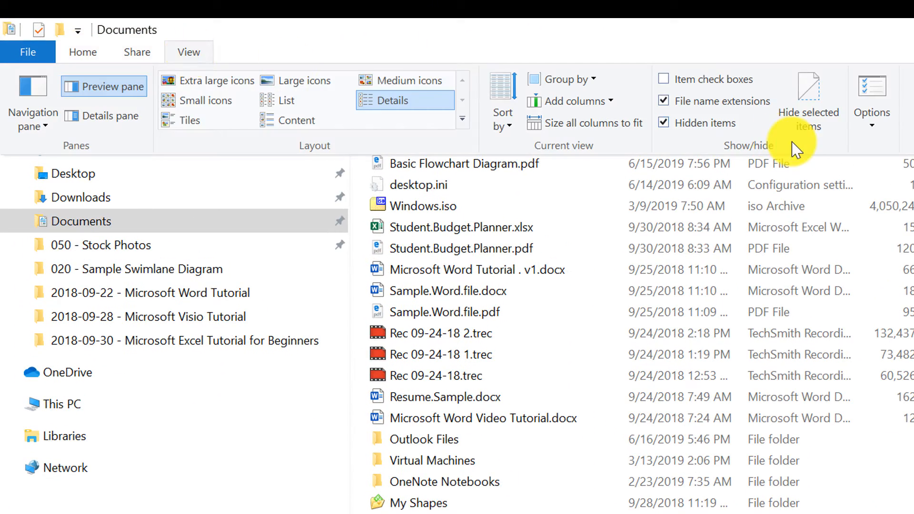
mouse_move(676, 442)
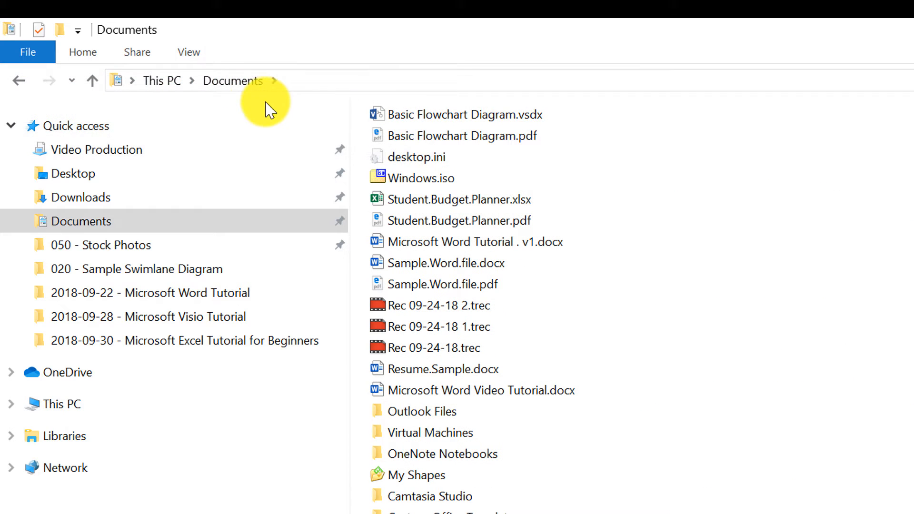
mouse_move(138, 52)
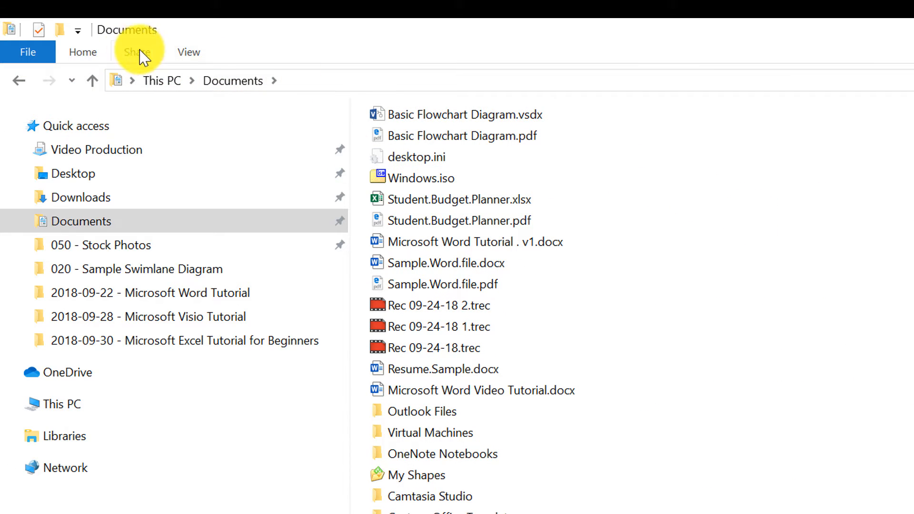
Cycle Documents through Content, Extra large, Large and Medium icons, ending on List view
left_click(189, 52)
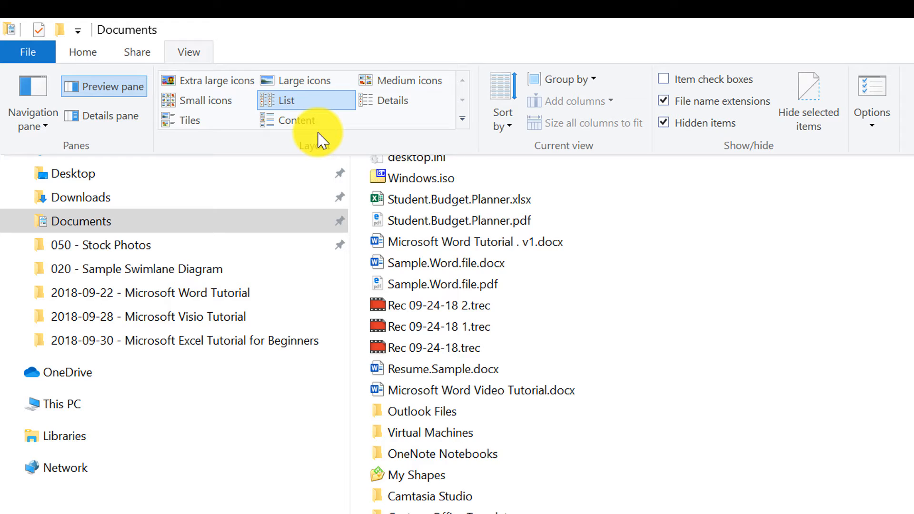
left_click(295, 120)
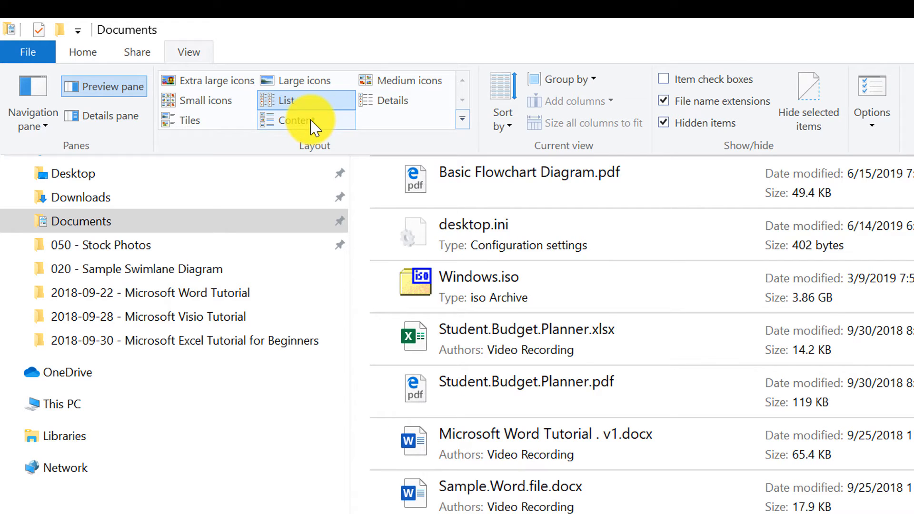
left_click(215, 80)
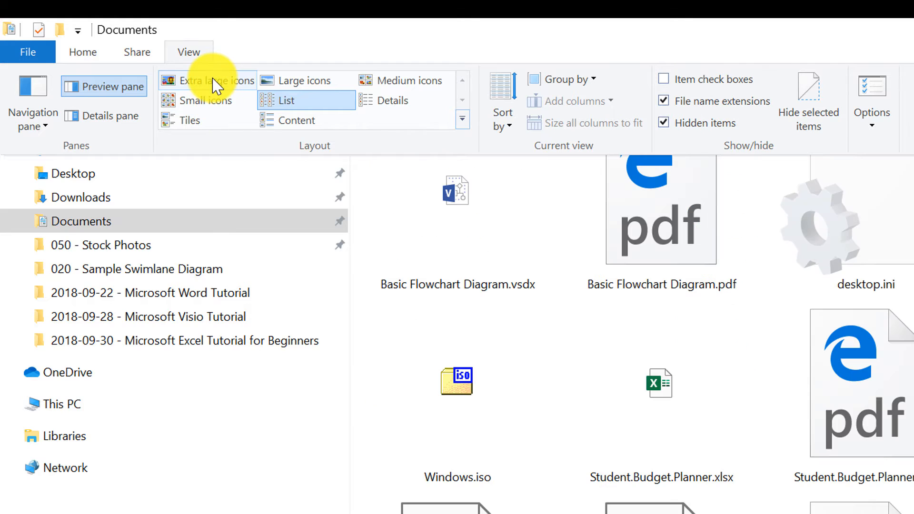
left_click(303, 80)
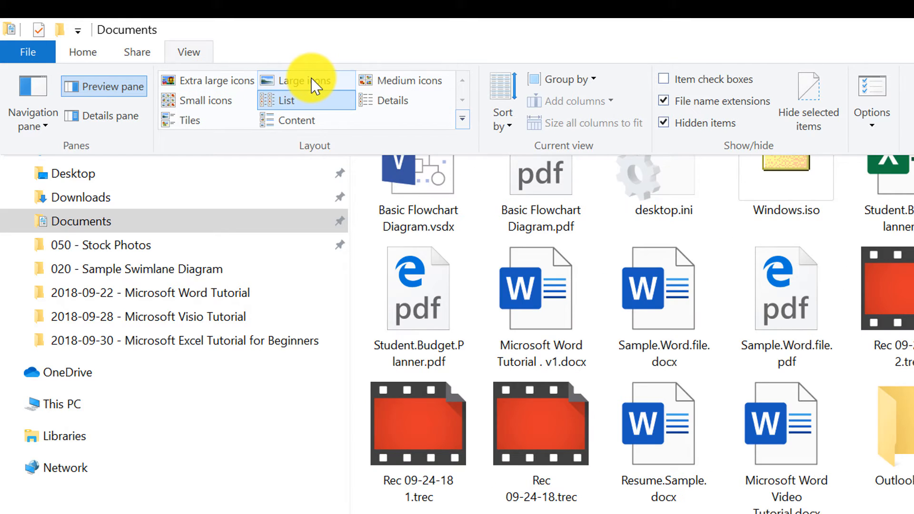
left_click(286, 59)
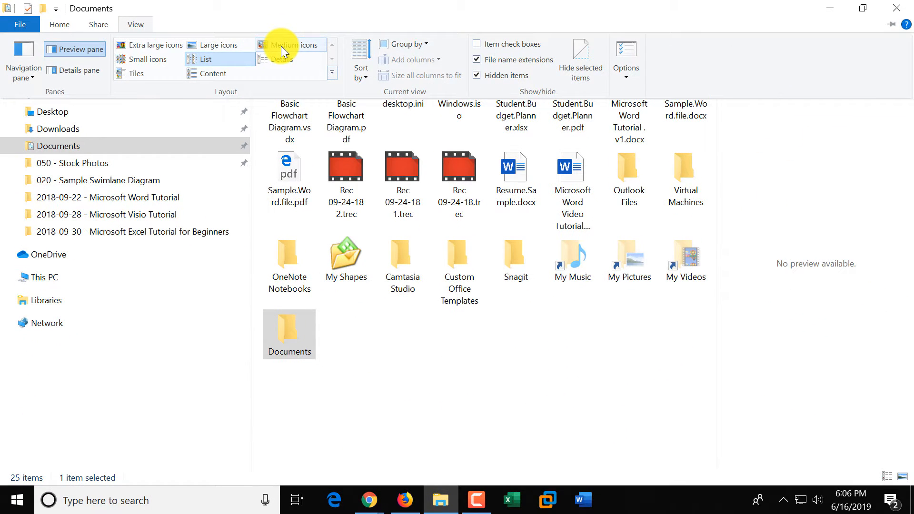
left_click(205, 59)
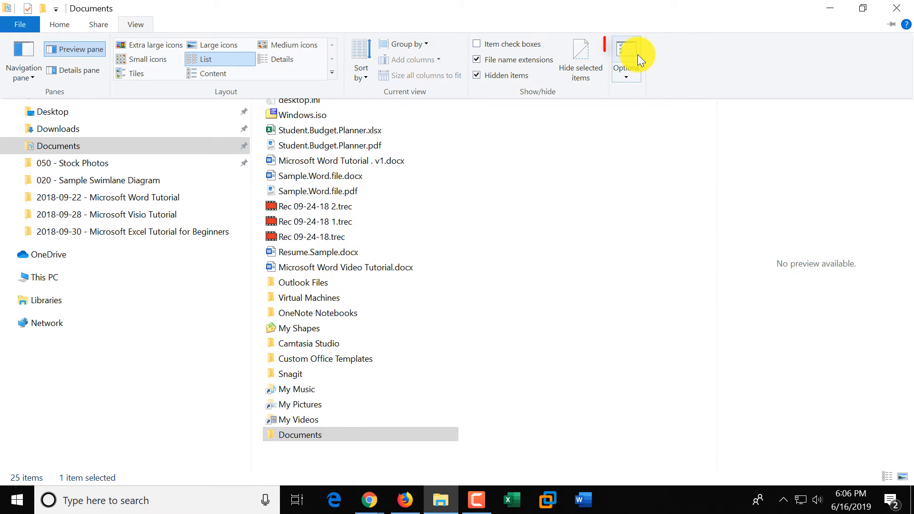
mouse_move(627, 58)
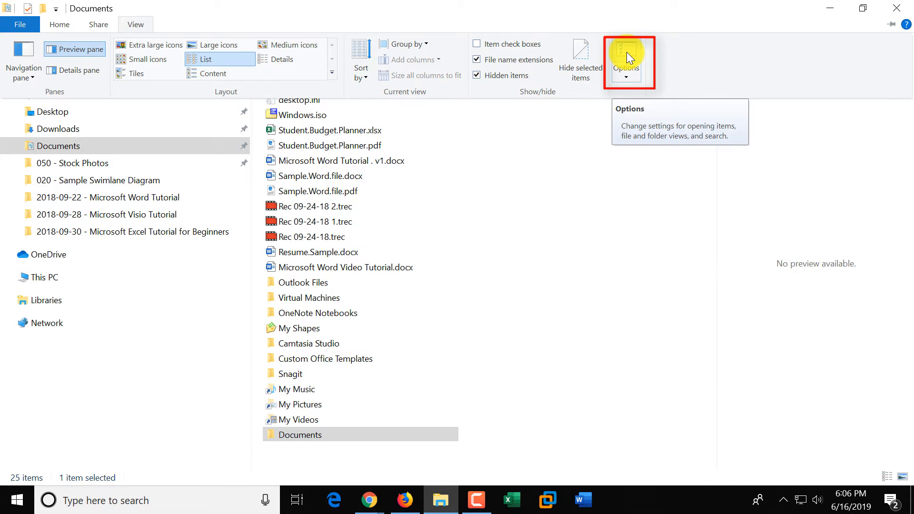
Open Folder Options from the View tab, cancel it, and reopen it
left_click(625, 55)
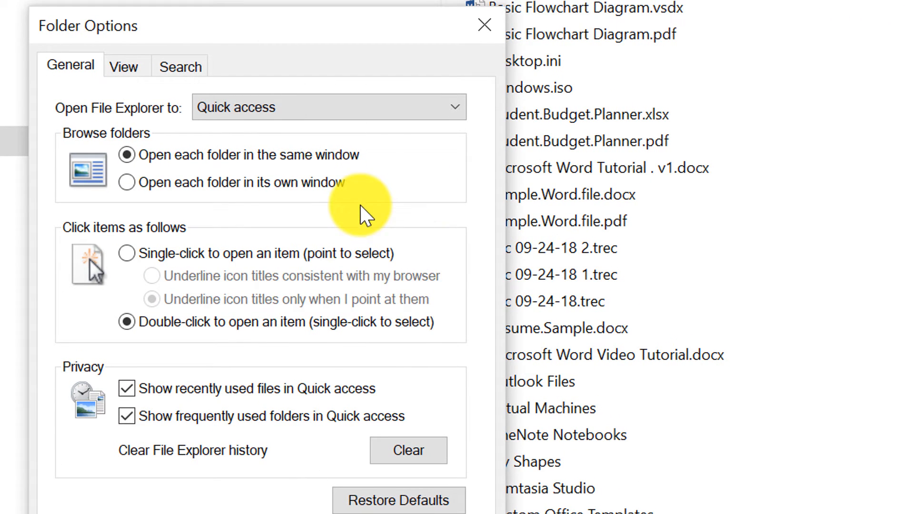
mouse_move(371, 222)
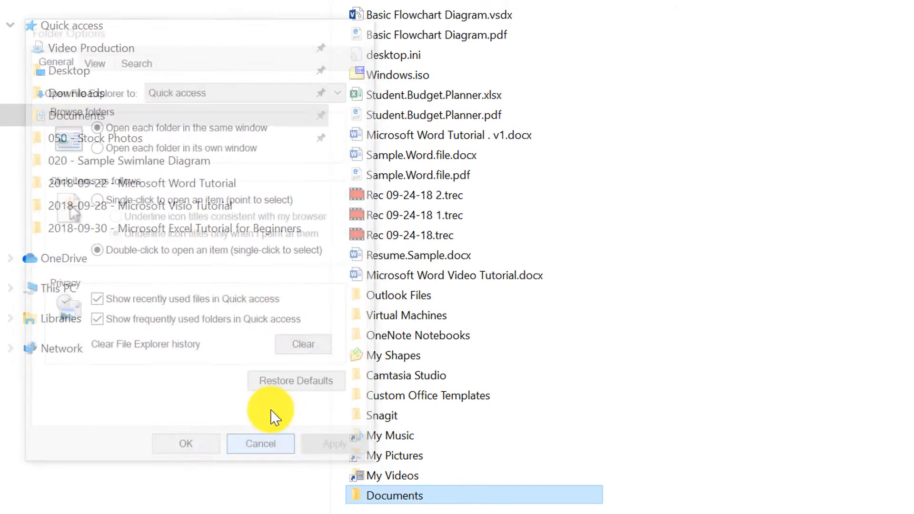
left_click(260, 443)
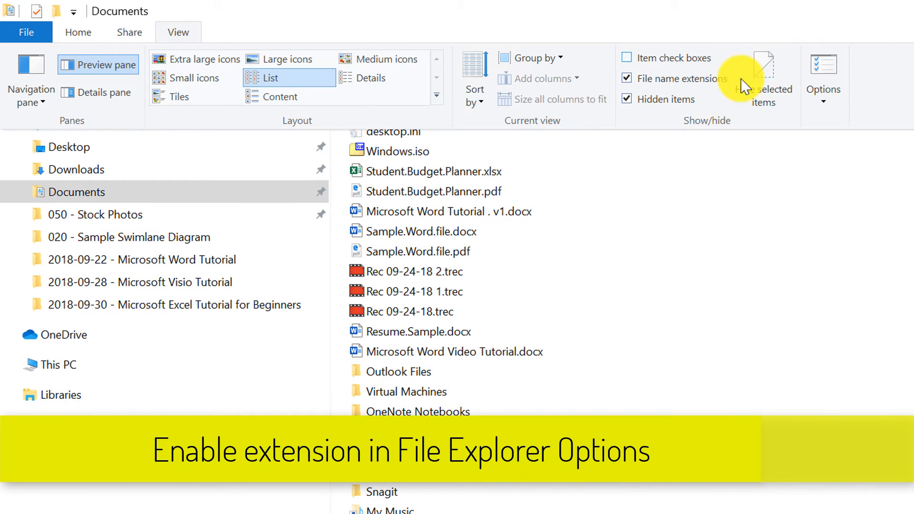
mouse_move(823, 70)
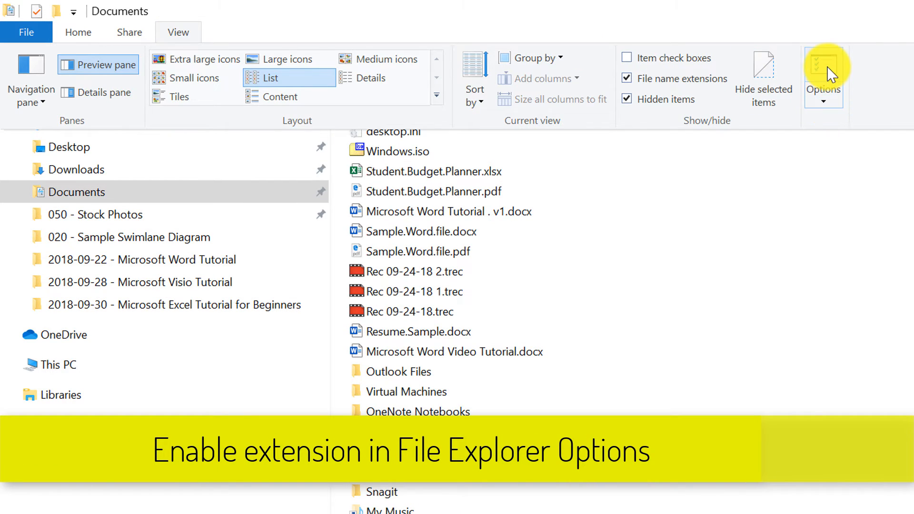
left_click(823, 70)
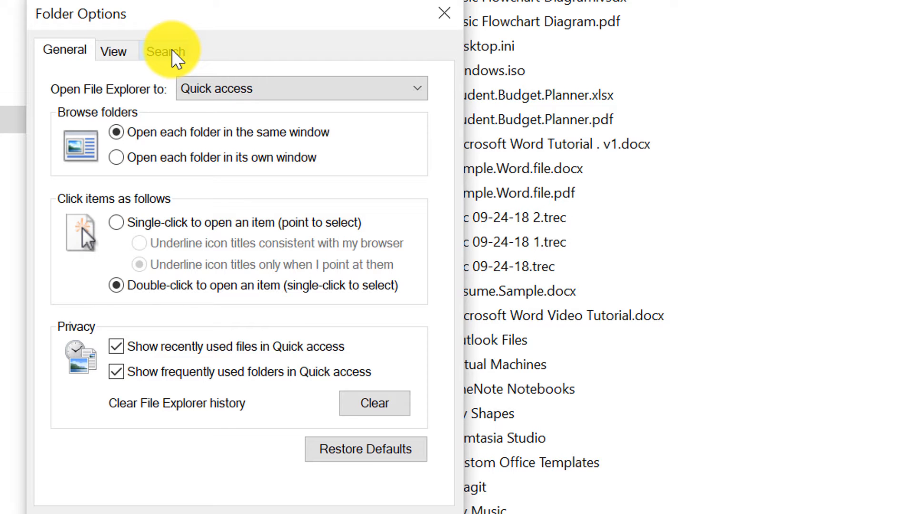
mouse_move(56, 58)
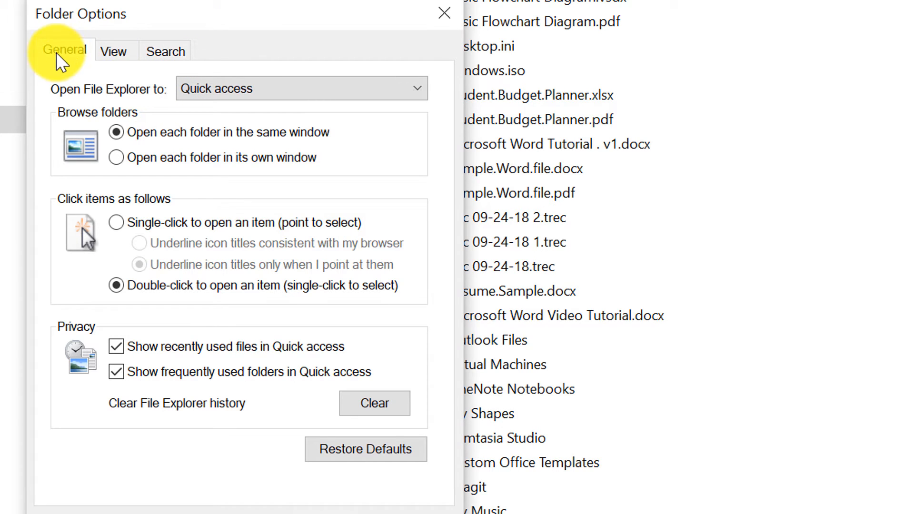
mouse_move(114, 49)
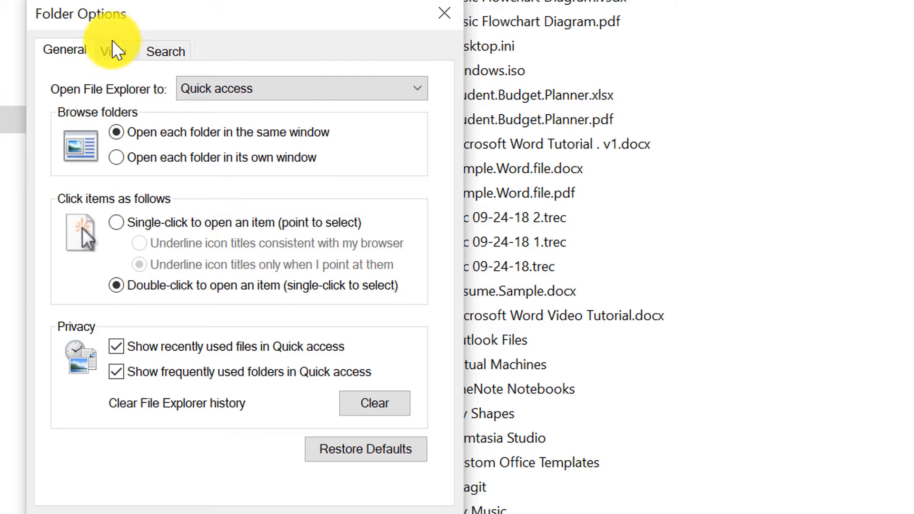
Show Folder Options' View tab and scroll Advanced settings to Hide extensions for known file types
left_click(112, 50)
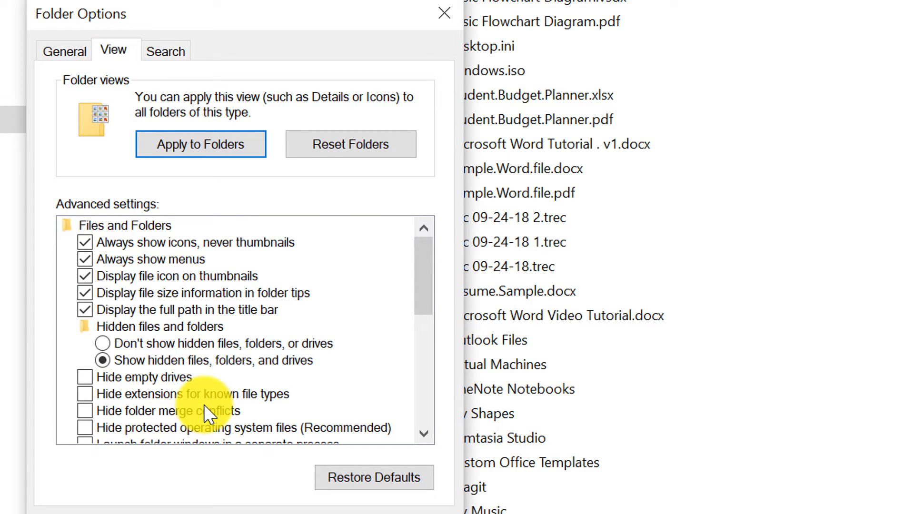
scroll("down", 3)
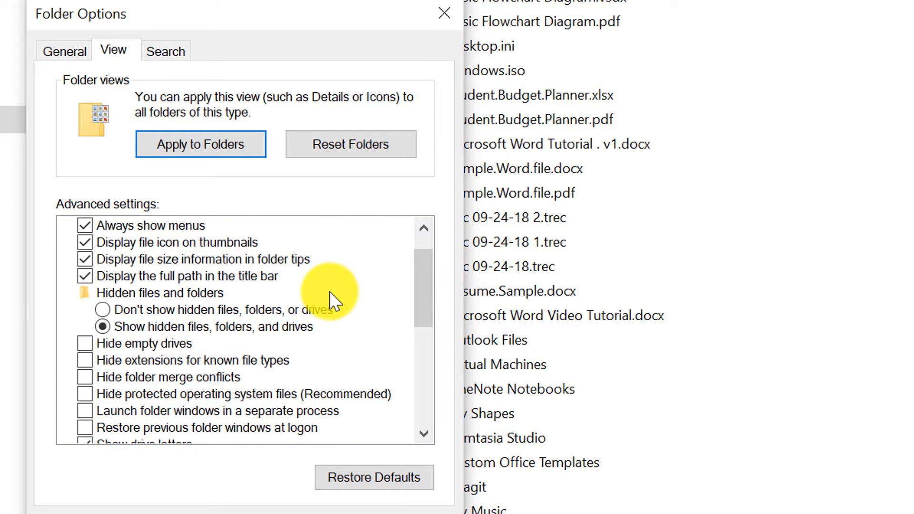
mouse_move(157, 283)
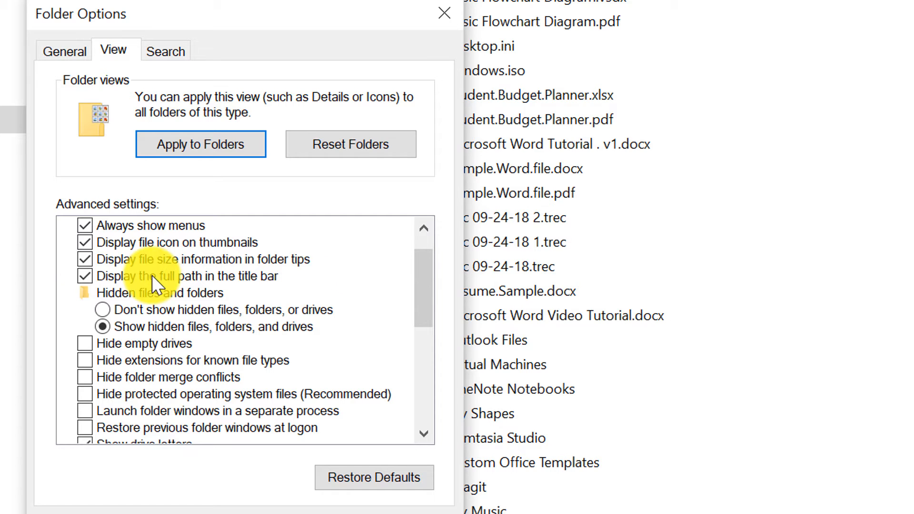
mouse_move(412, 291)
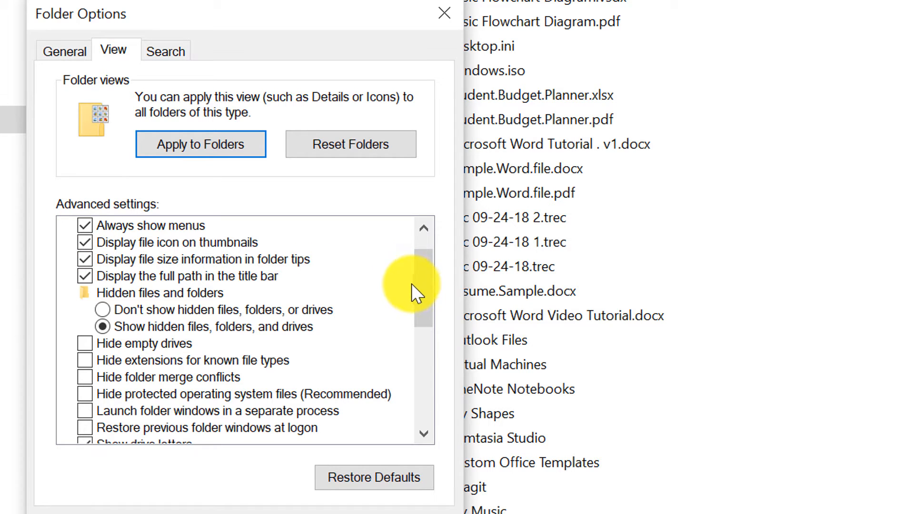
scroll("up", 3)
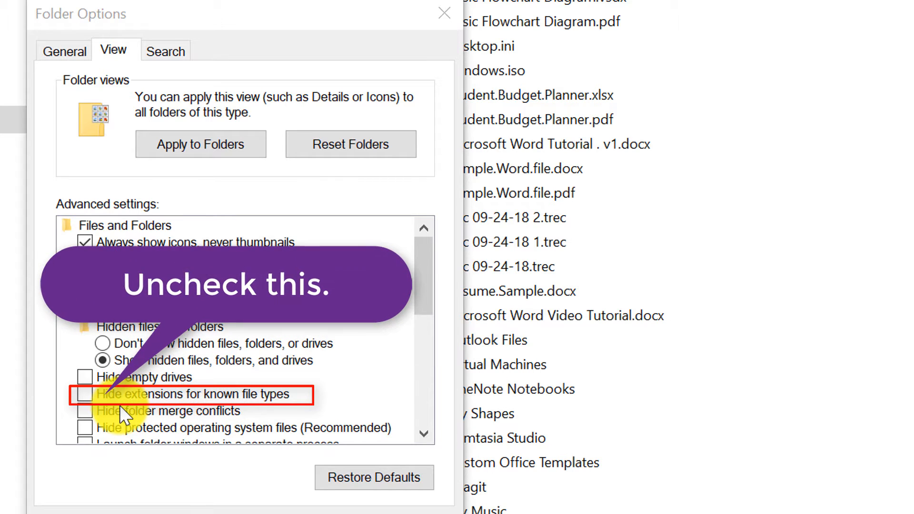
mouse_move(256, 413)
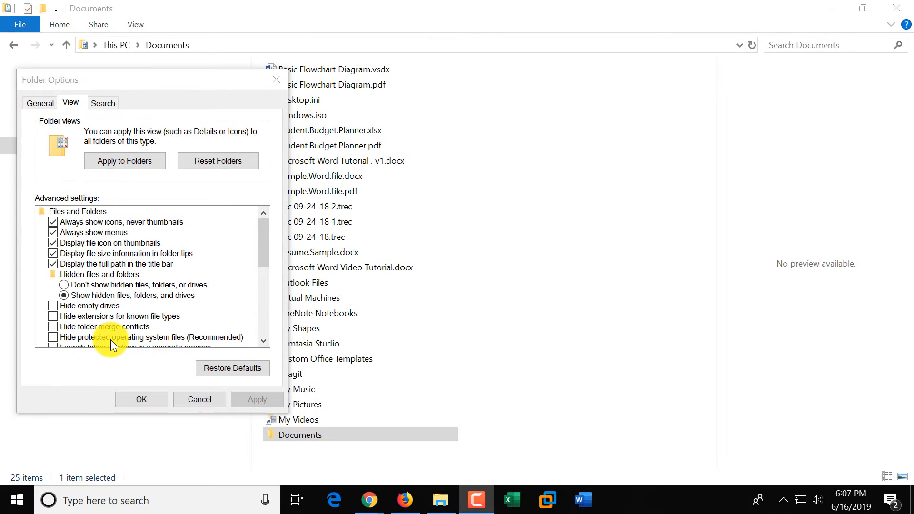
mouse_move(217, 307)
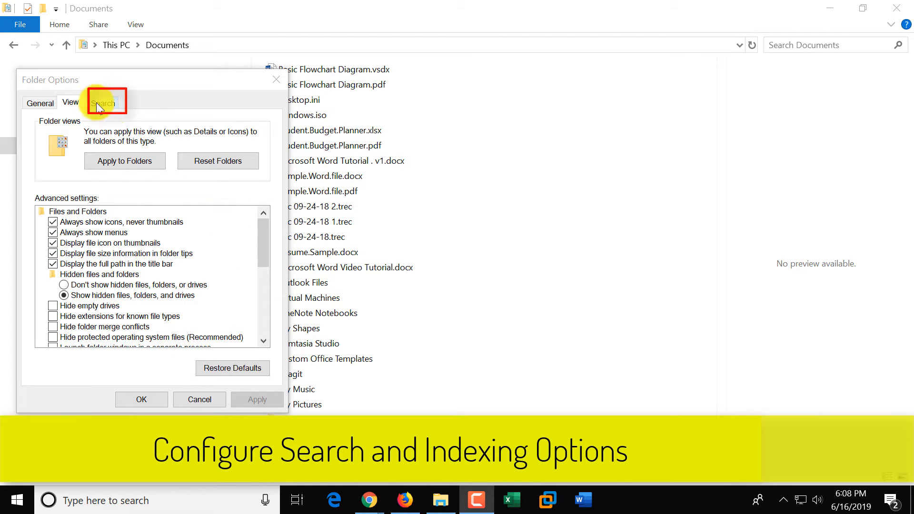
Review the Search tab settings, then cancel Folder Options without changes
left_click(104, 101)
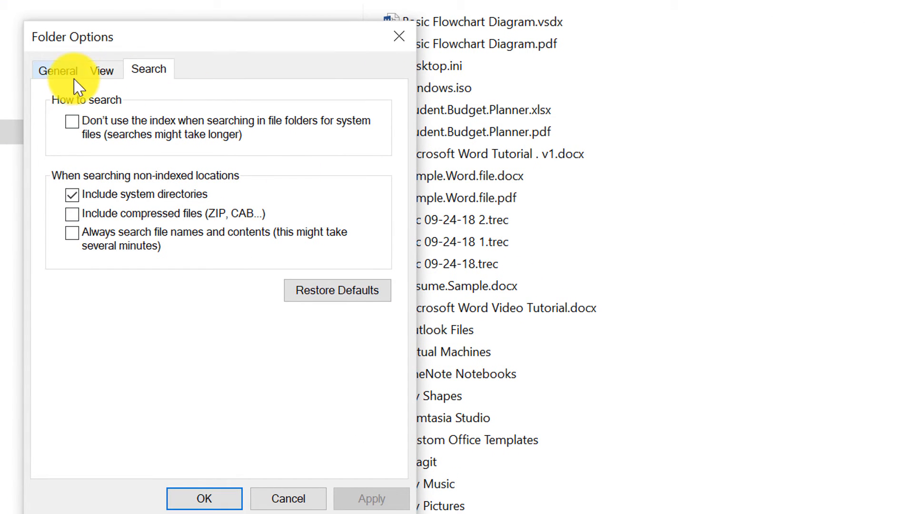
mouse_move(108, 104)
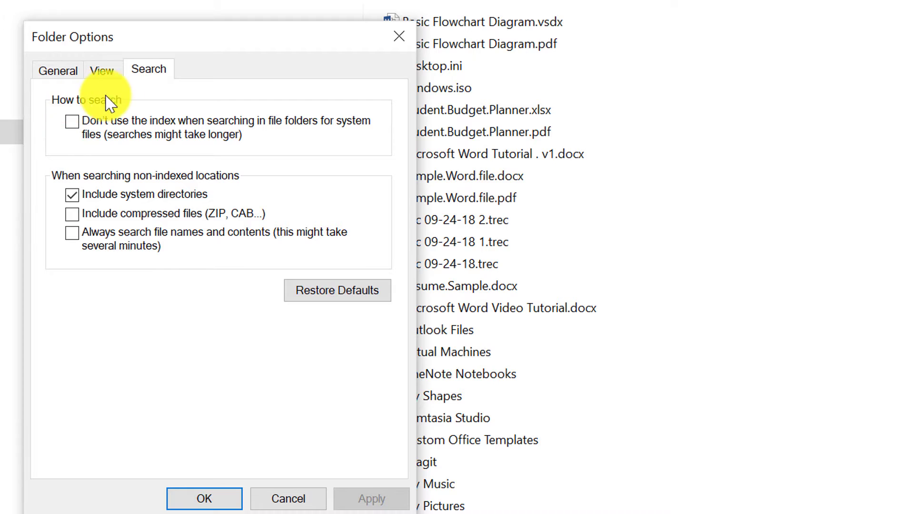
mouse_move(124, 156)
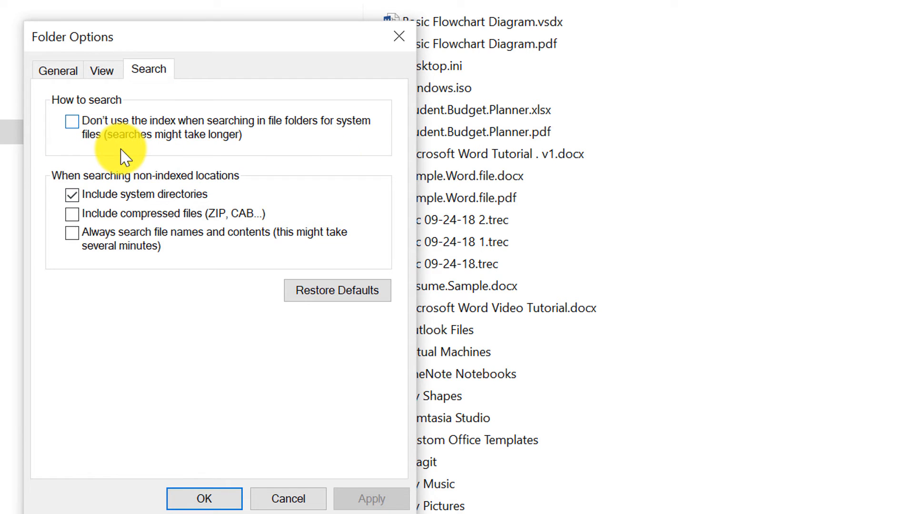
mouse_move(93, 242)
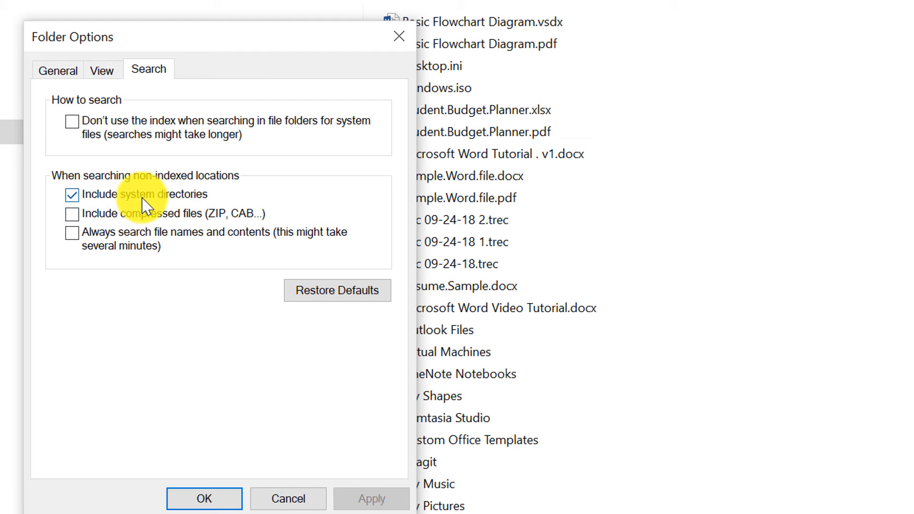
mouse_move(288, 498)
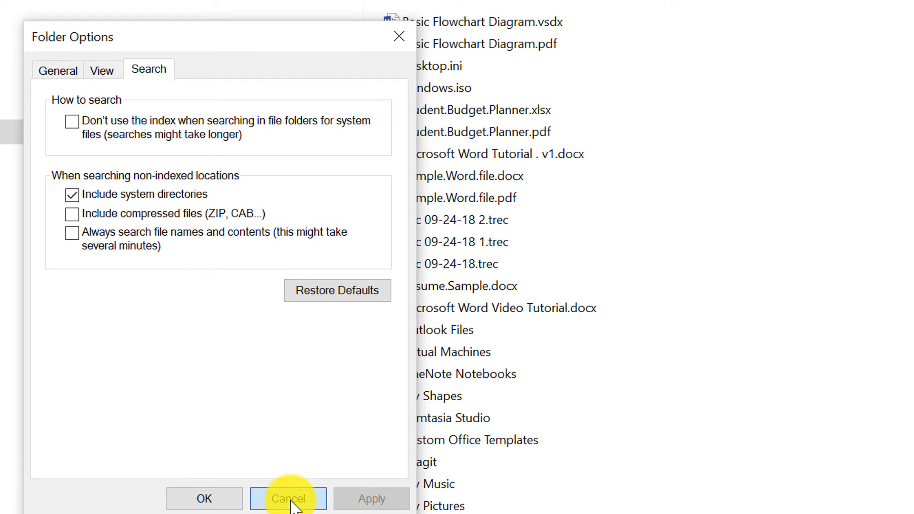
left_click(288, 499)
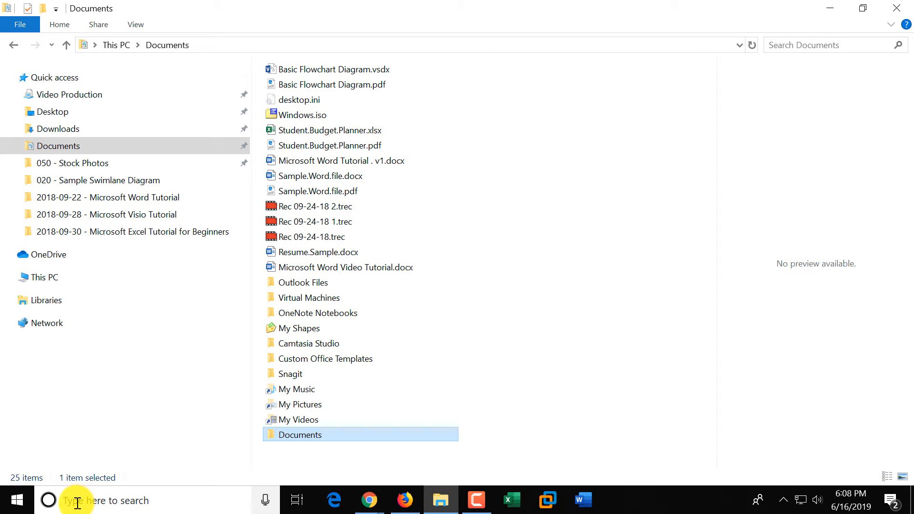
left_click(108, 501)
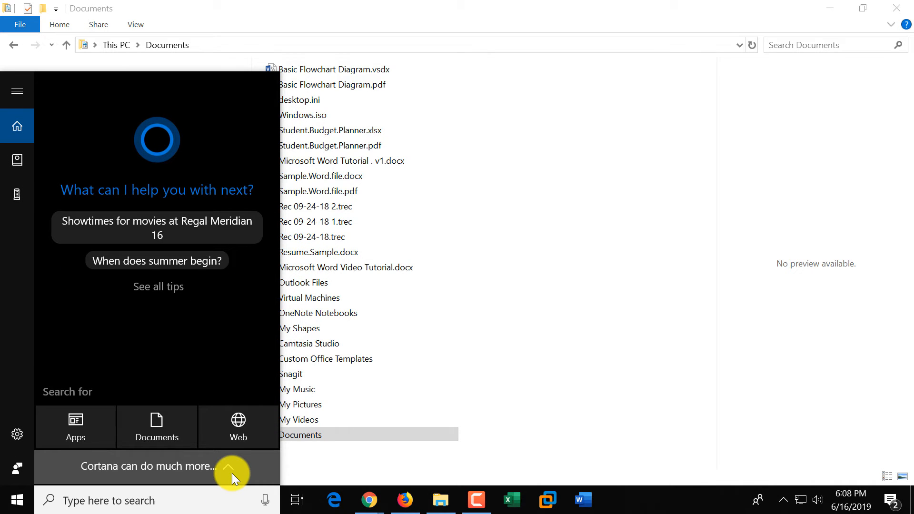
mouse_move(341, 467)
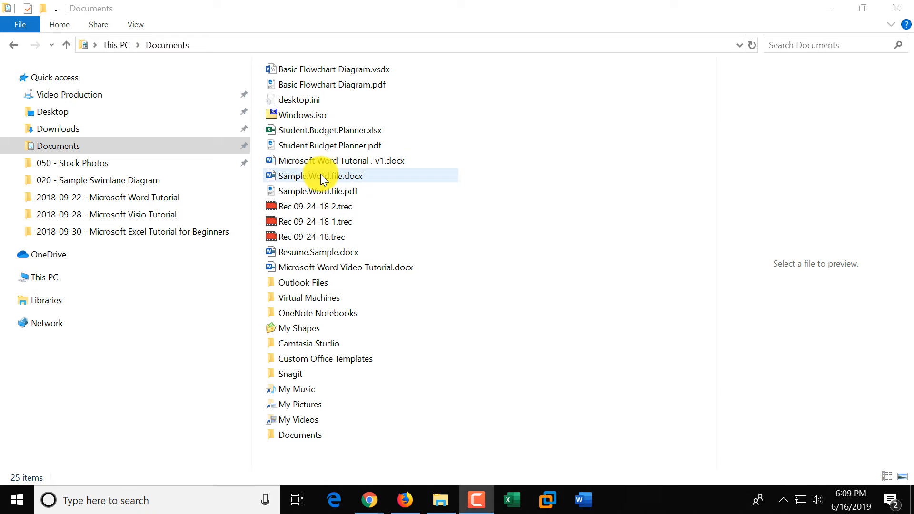
Preview Sample.Word.file.docx, then paste a duplicate, Sample.Word.file - Copy.docx, into Documents
left_click(320, 176)
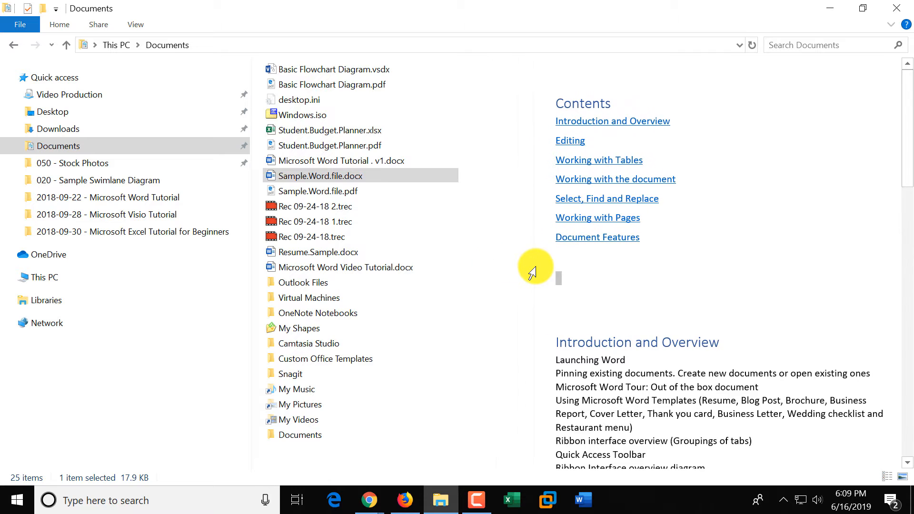
mouse_move(356, 177)
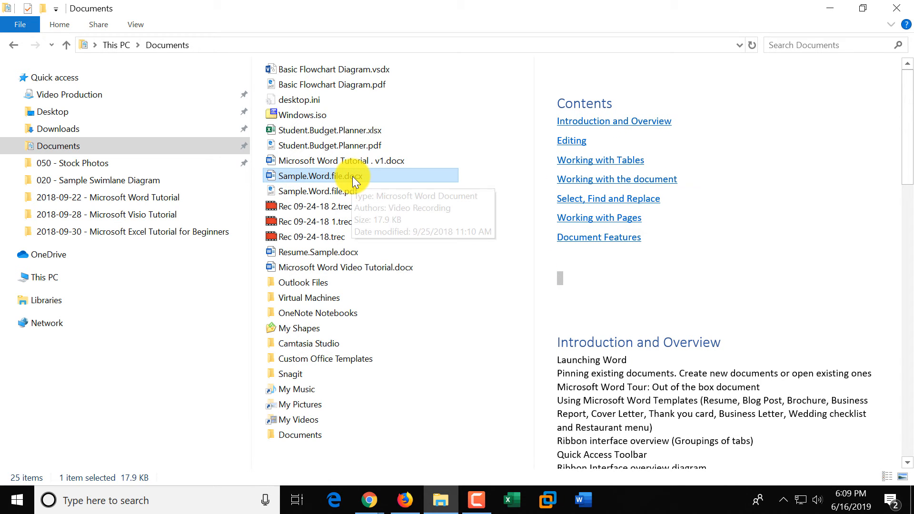
mouse_move(355, 180)
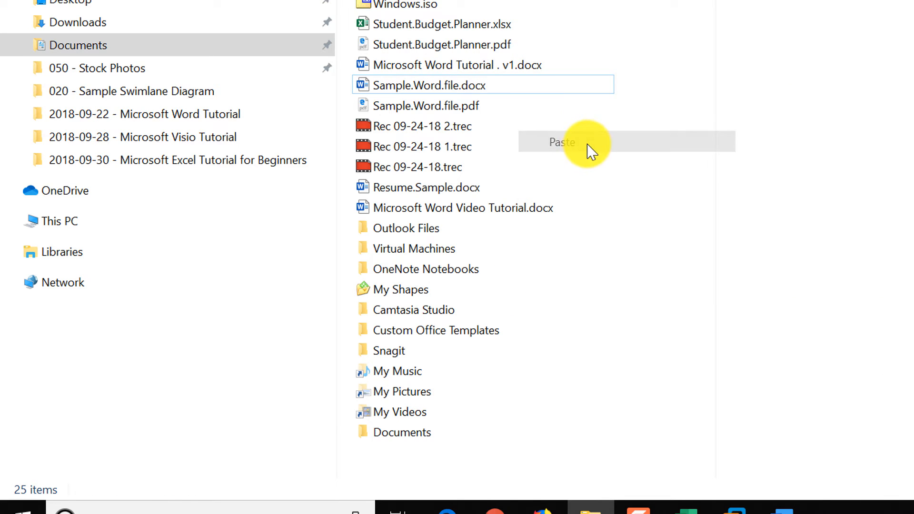
left_click(561, 141)
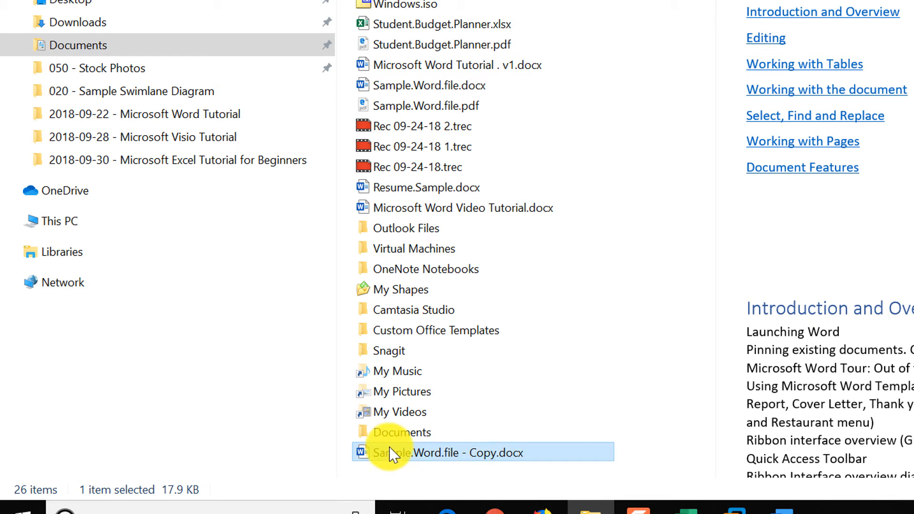
mouse_move(428, 457)
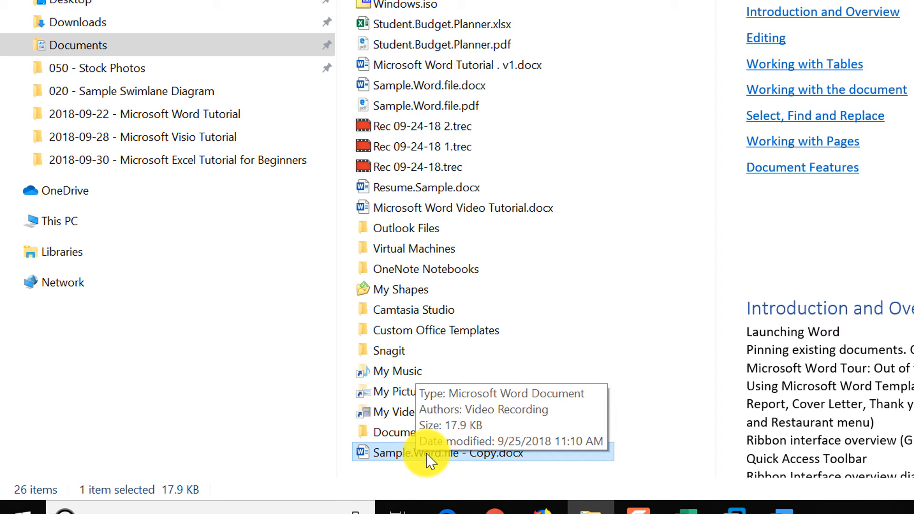
mouse_move(467, 460)
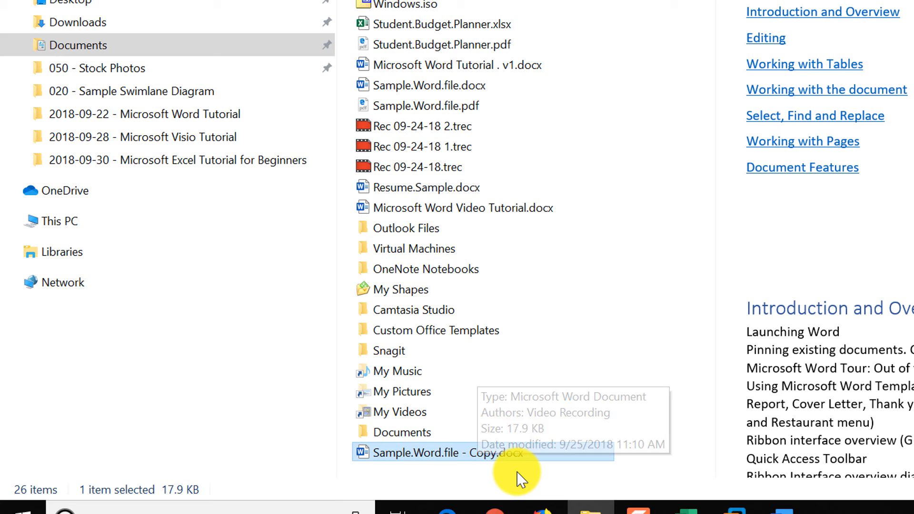
mouse_move(516, 455)
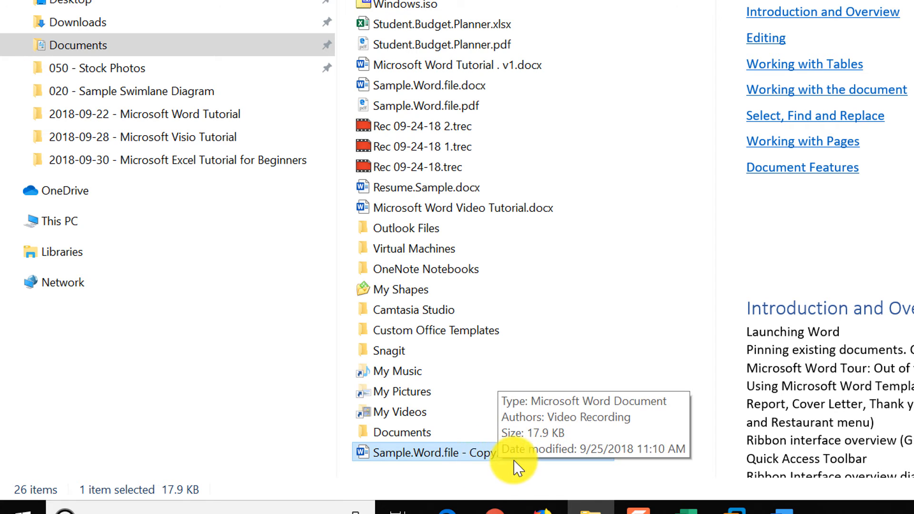
mouse_move(451, 472)
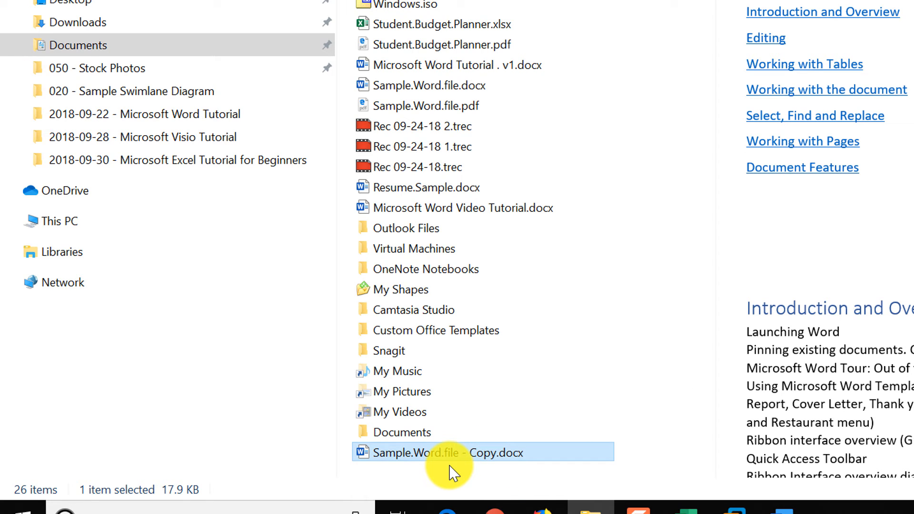
mouse_move(472, 460)
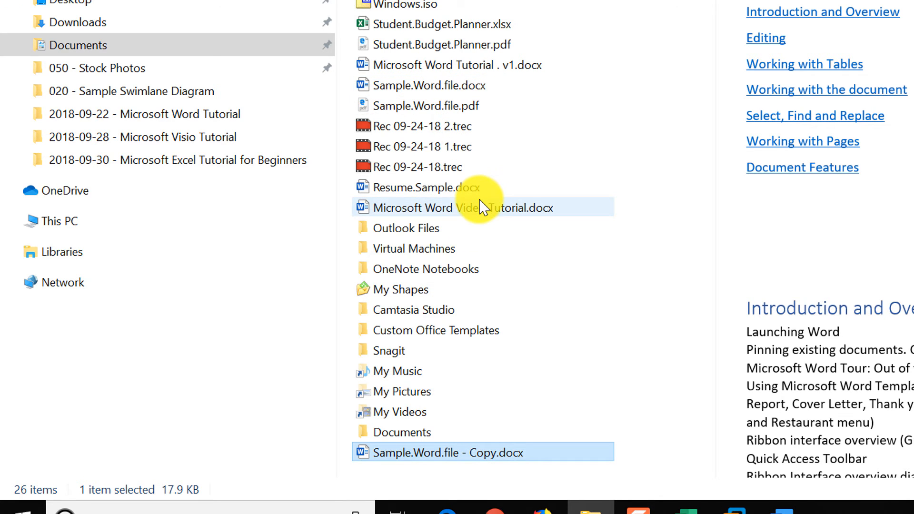
mouse_move(477, 467)
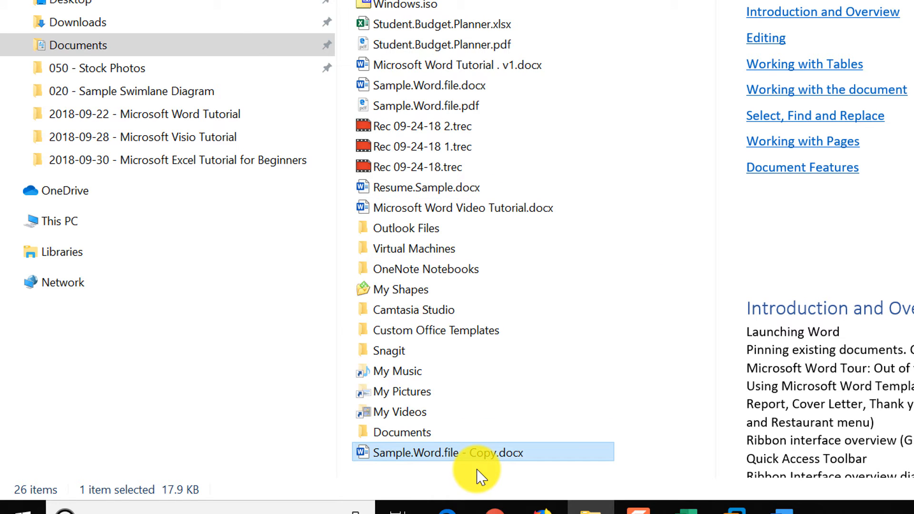
mouse_move(478, 452)
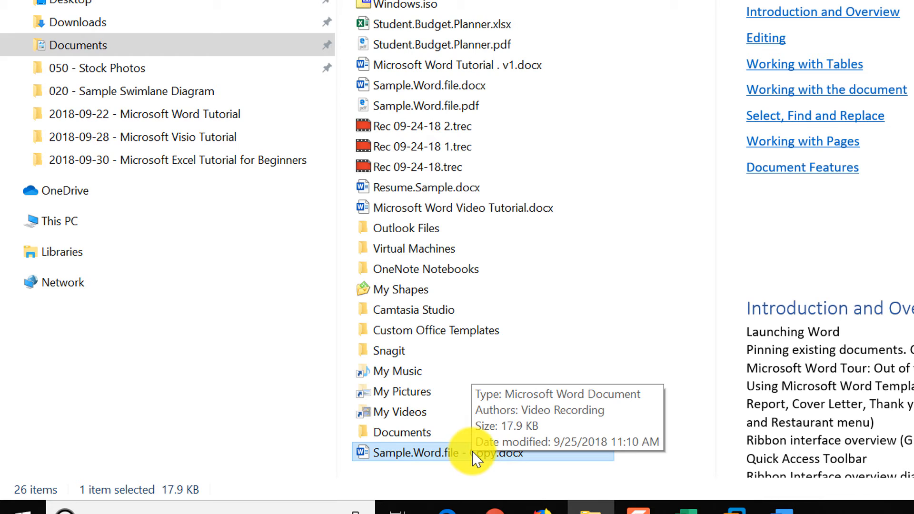
mouse_move(443, 85)
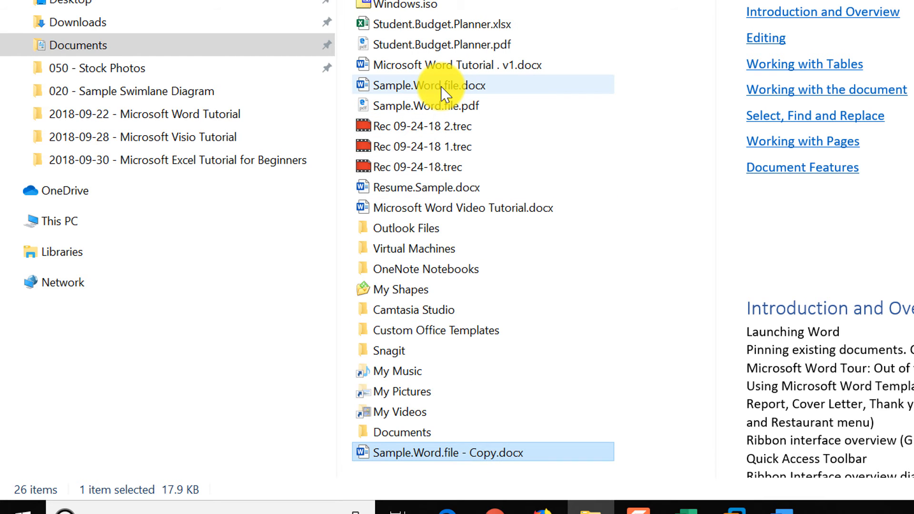
Copy Sample.Word.file.docx and paste it into the empty nested Documents subfolder
right_click(424, 85)
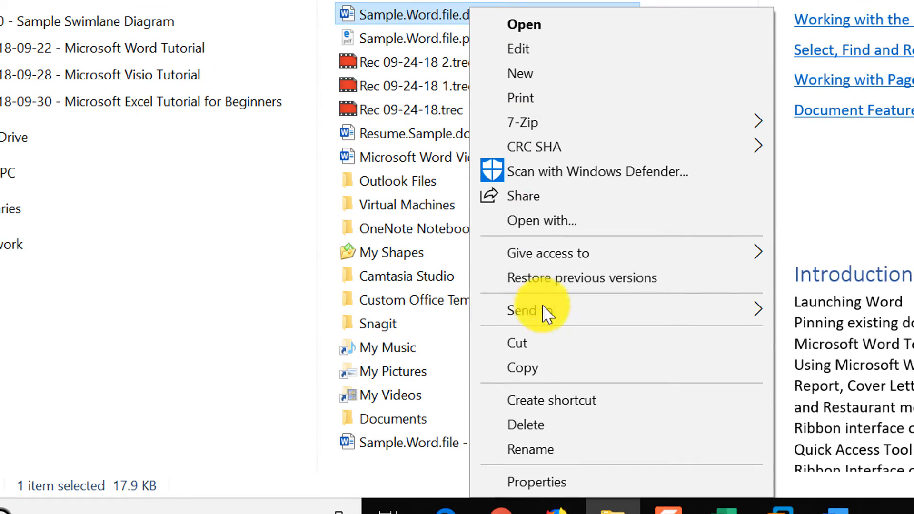
mouse_move(536, 368)
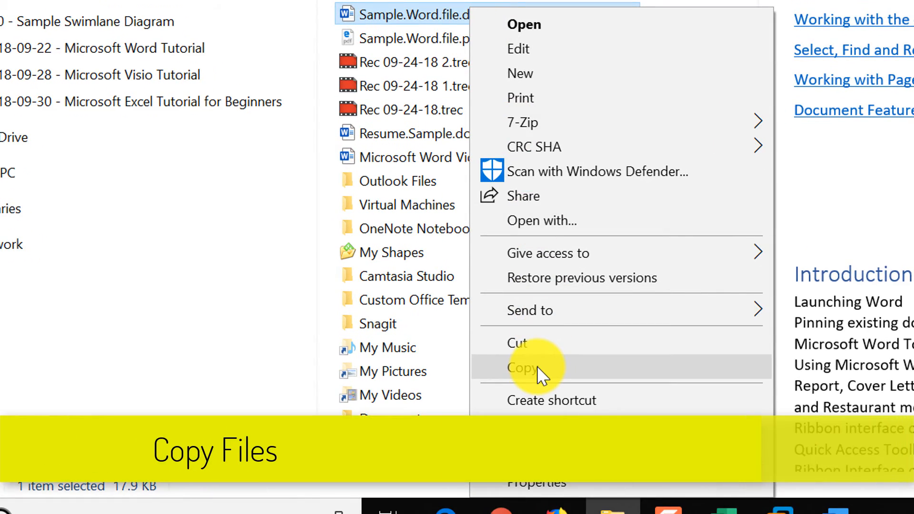
left_click(522, 368)
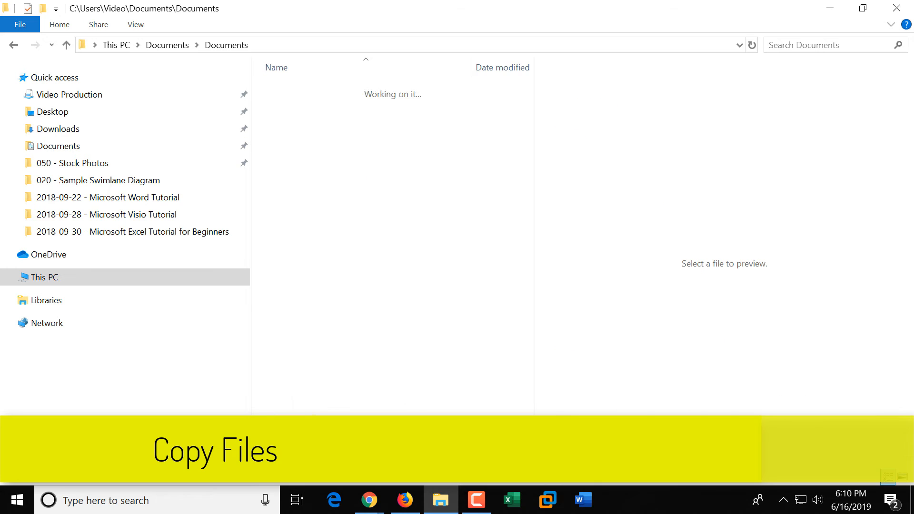
right_click(282, 127)
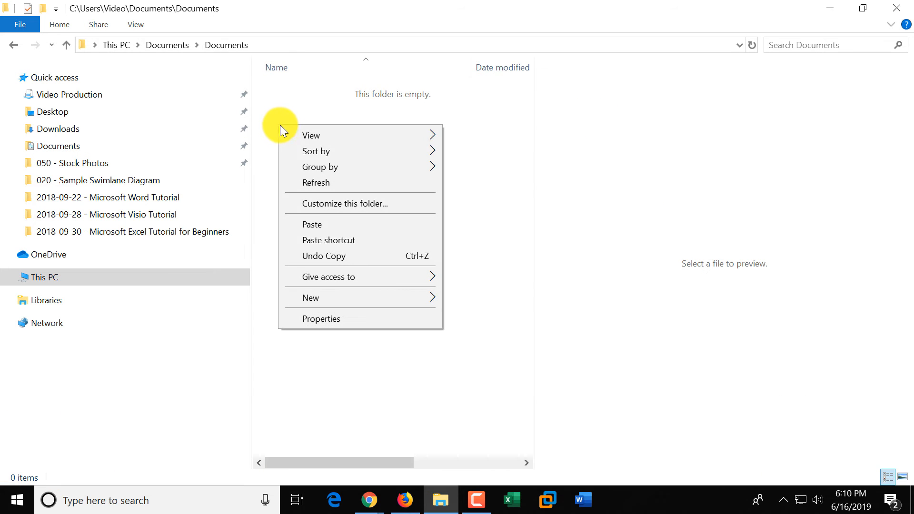
left_click(312, 224)
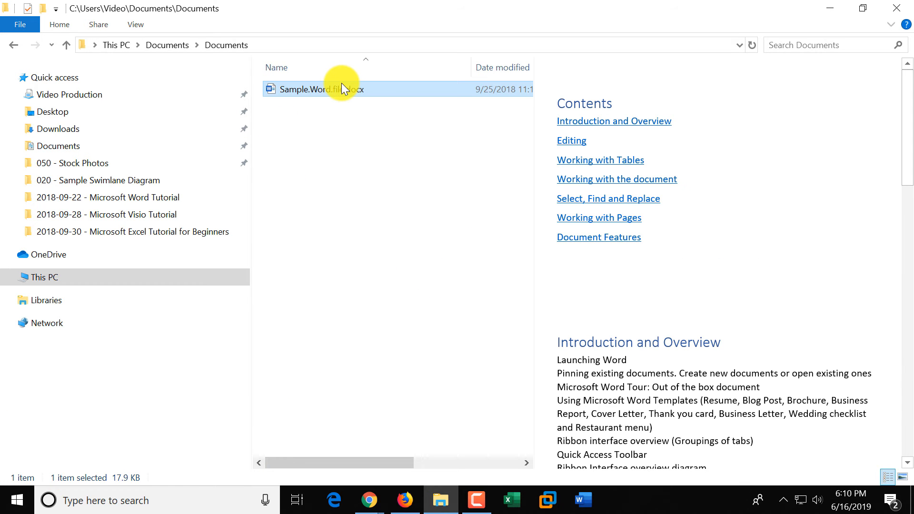
mouse_move(344, 89)
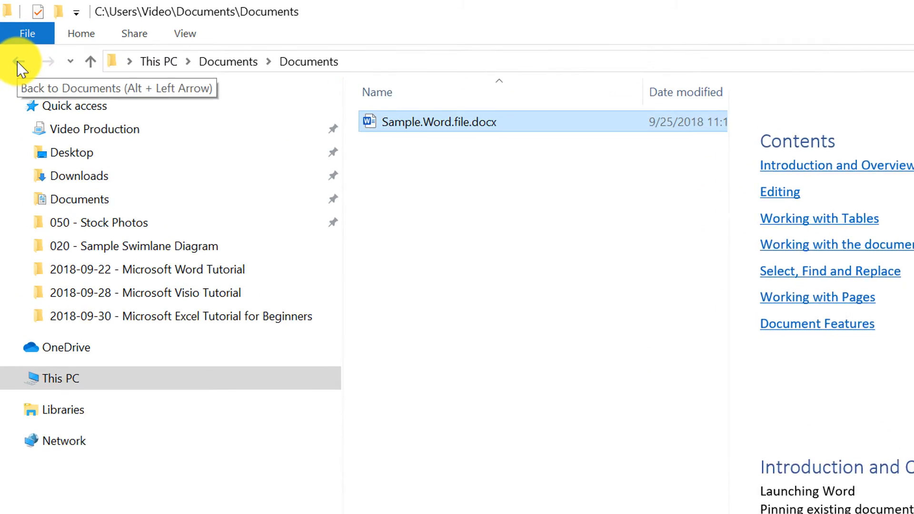
Return to Documents, drag Sample.Word.file - Copy.docx into the nested Documents folder, and open it
left_click(20, 62)
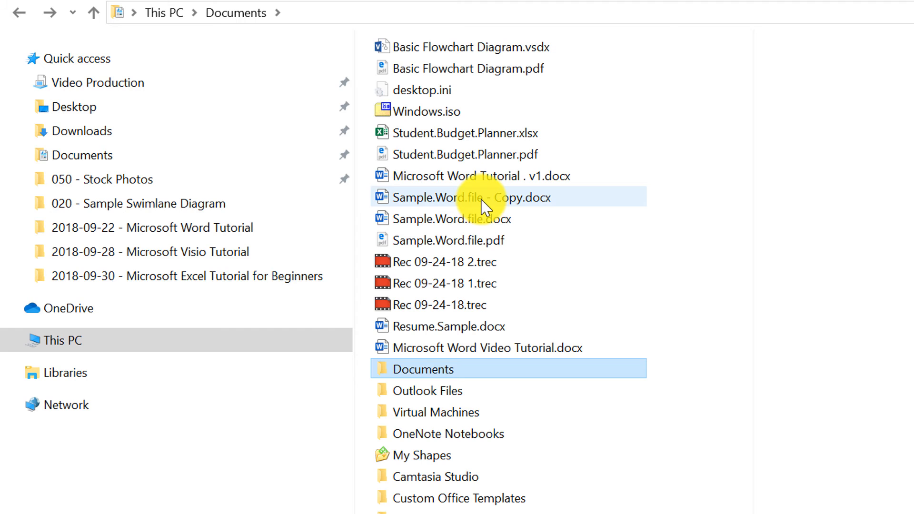
mouse_move(484, 197)
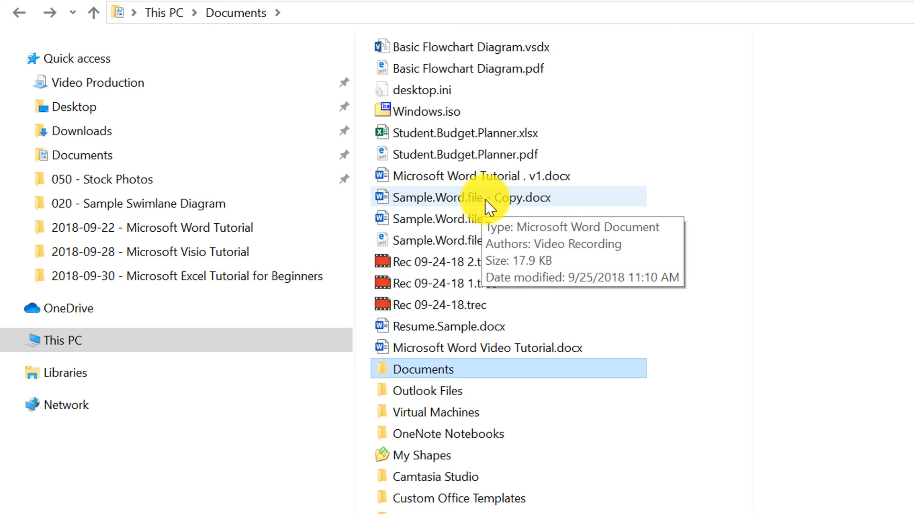
left_click(478, 197)
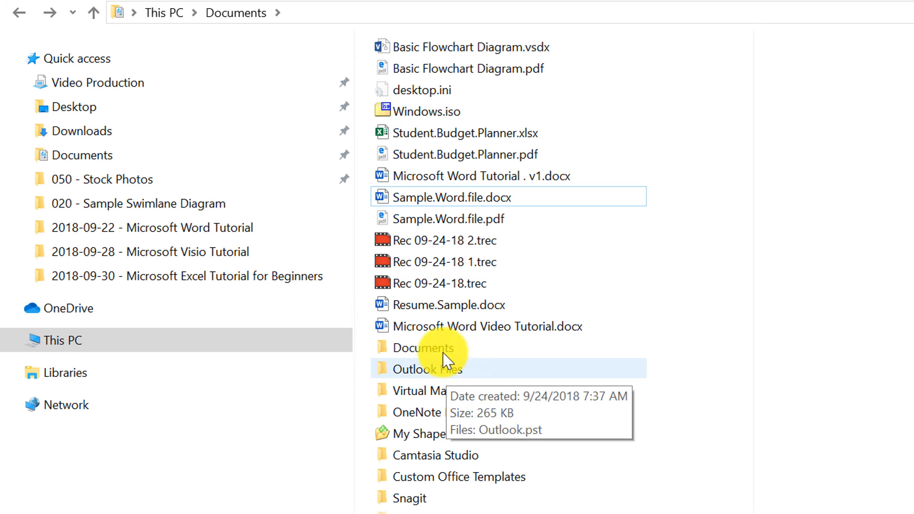
double_click(424, 347)
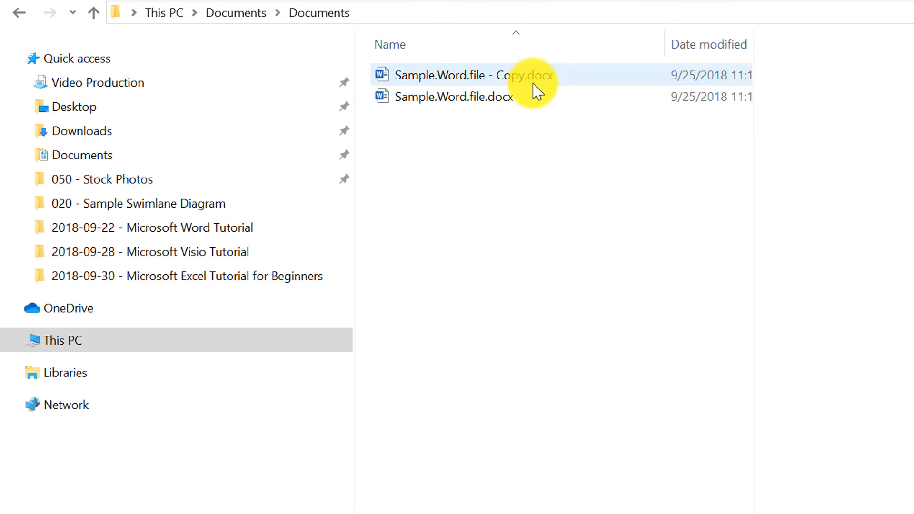